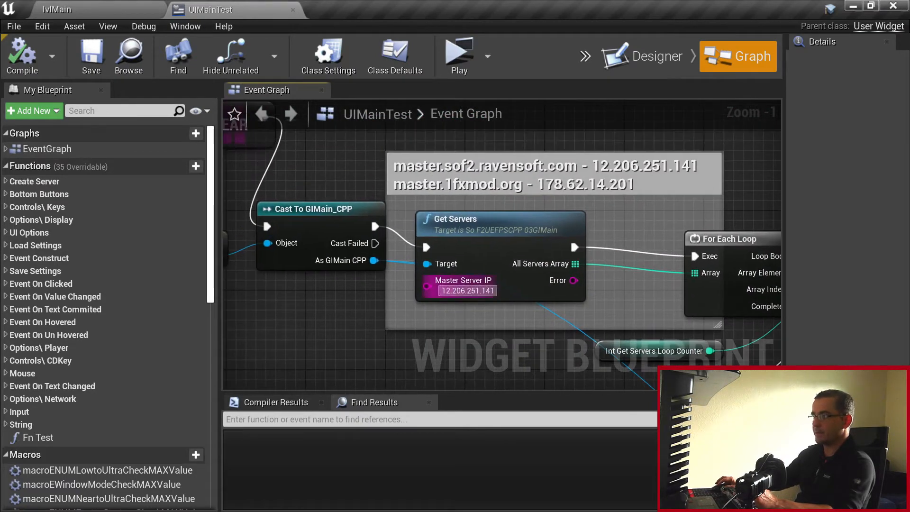
Select the comment listing the two master server addresses to show its Details
click(551, 174)
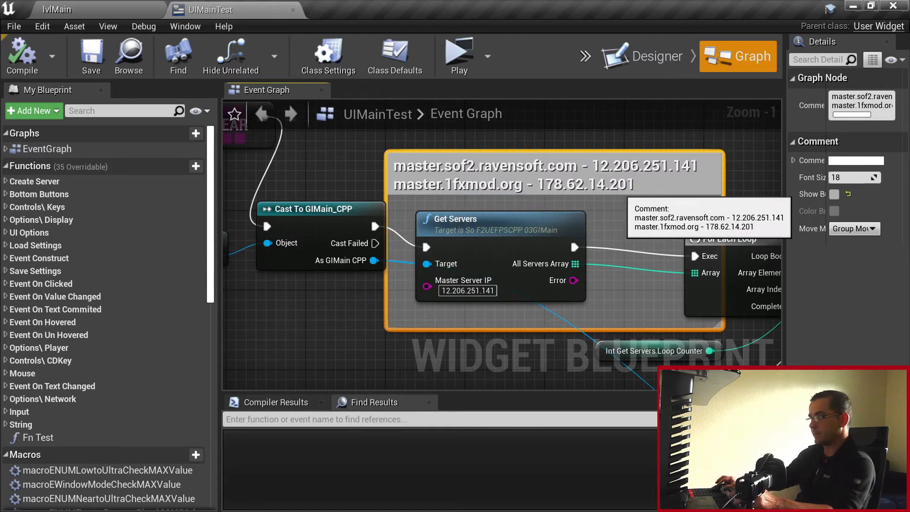
click(461, 279)
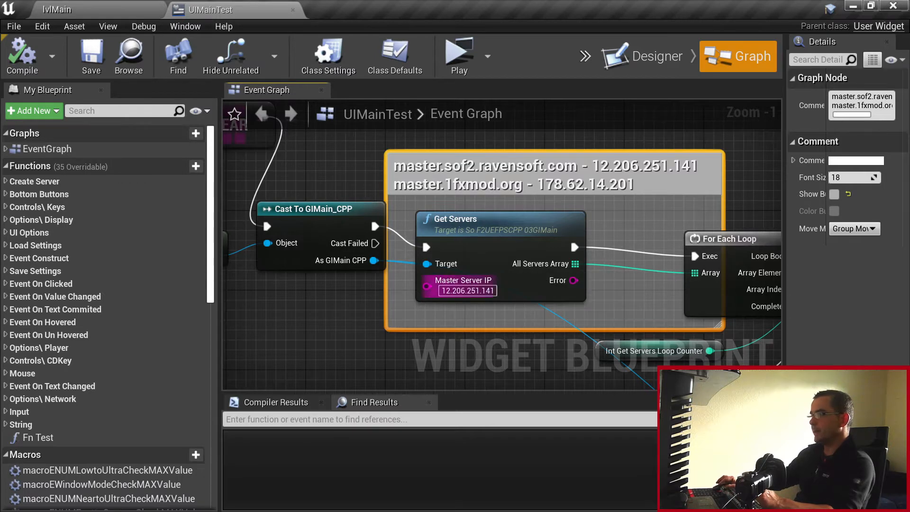
mouse_move(458, 280)
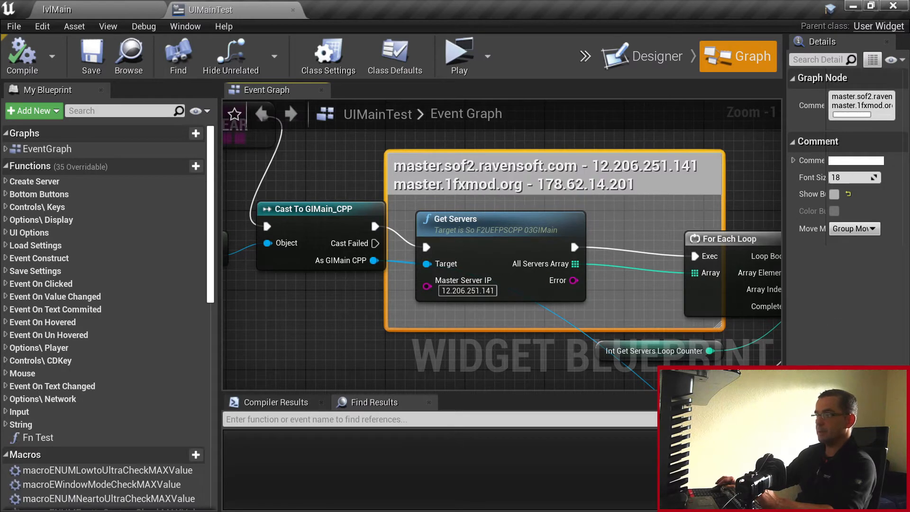
Run the SoF2 menu in standalone preview and view the colored server names list
click(458, 52)
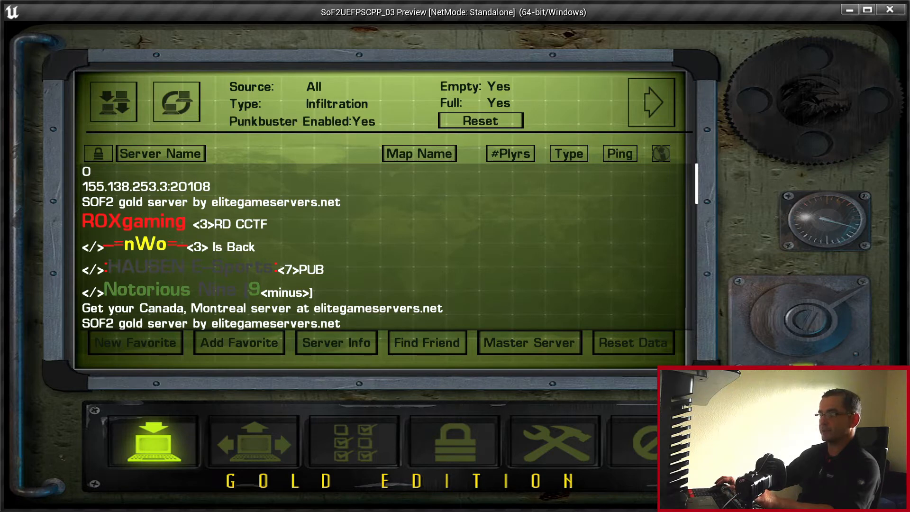
click(303, 121)
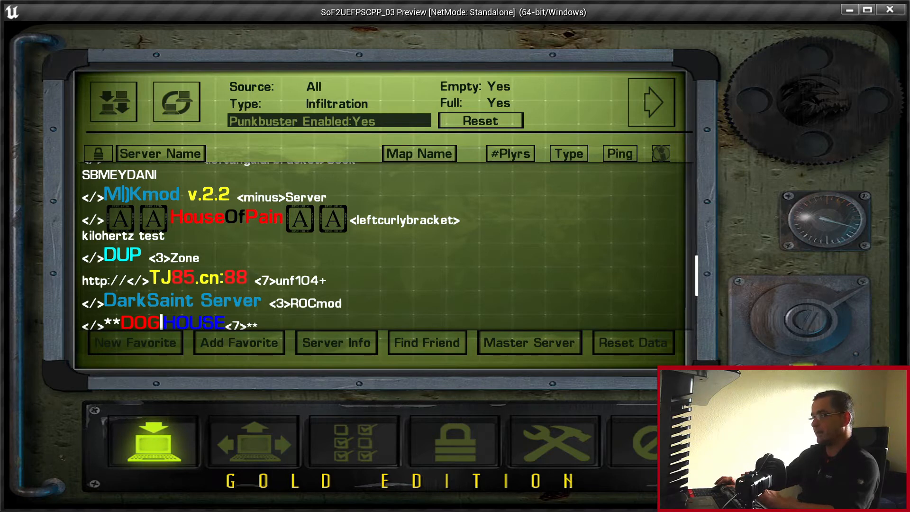
scroll(down, 3)
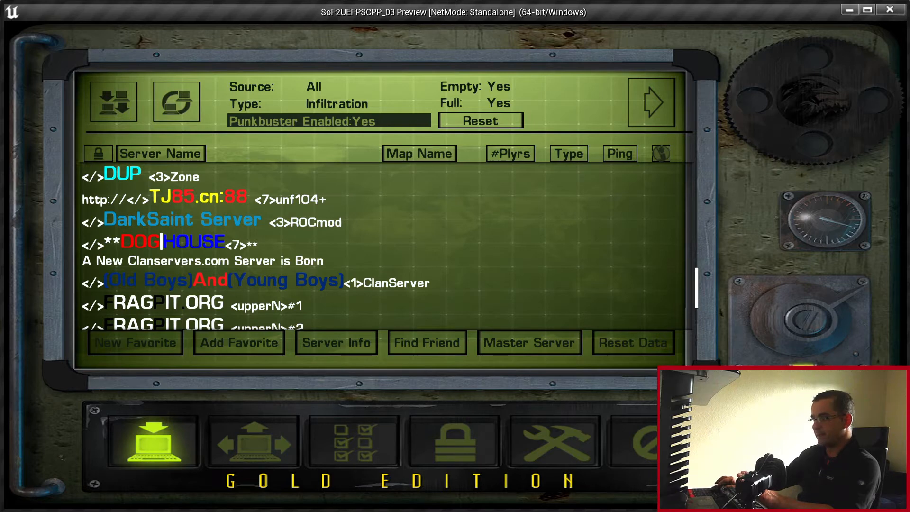
scroll(down, 3)
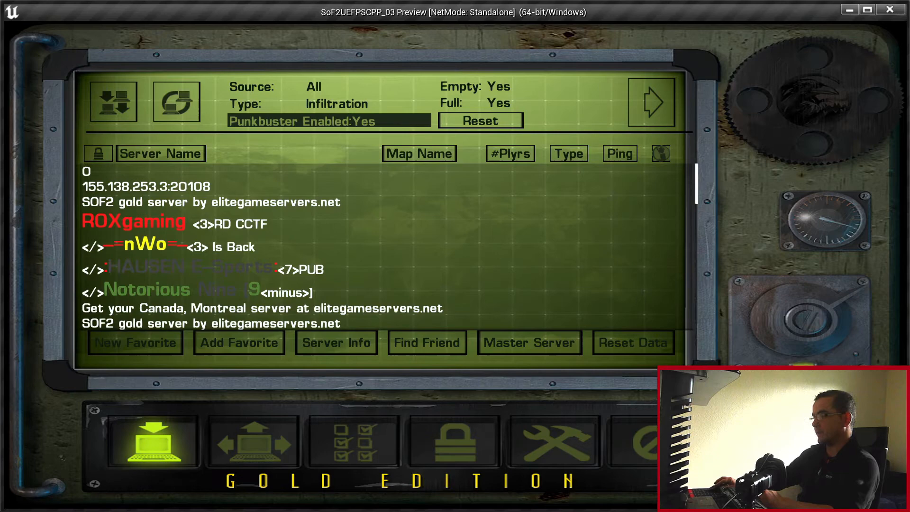
click(134, 342)
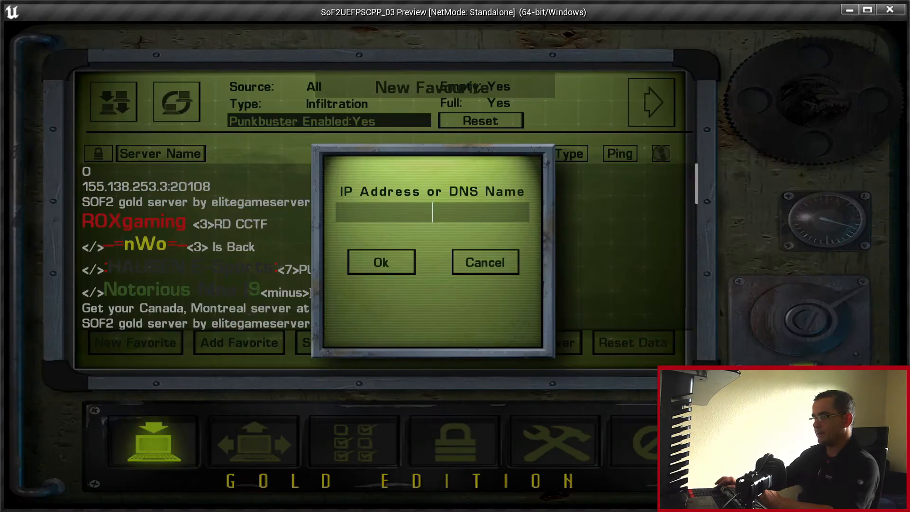
click(484, 262)
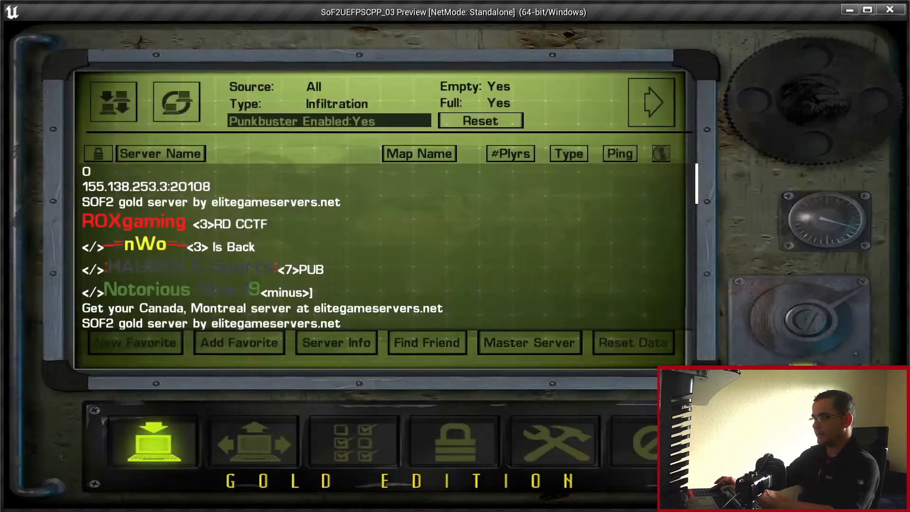
click(335, 341)
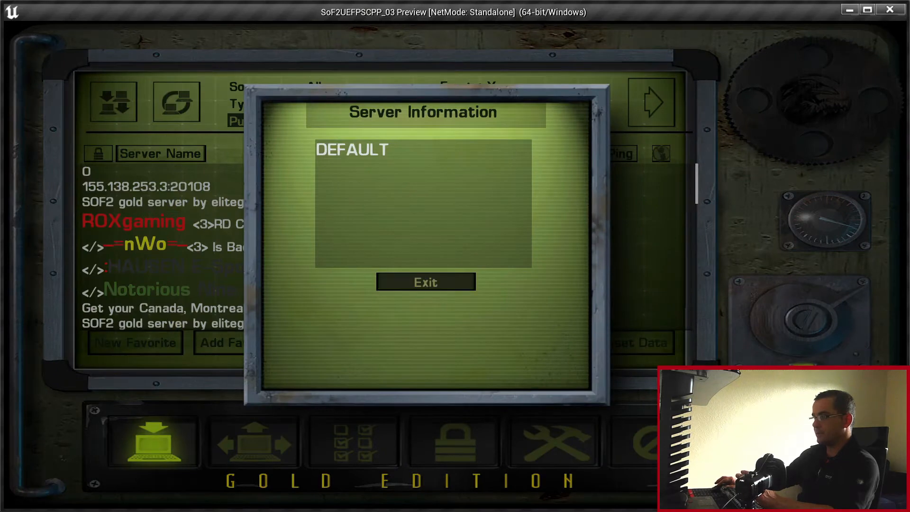
click(424, 282)
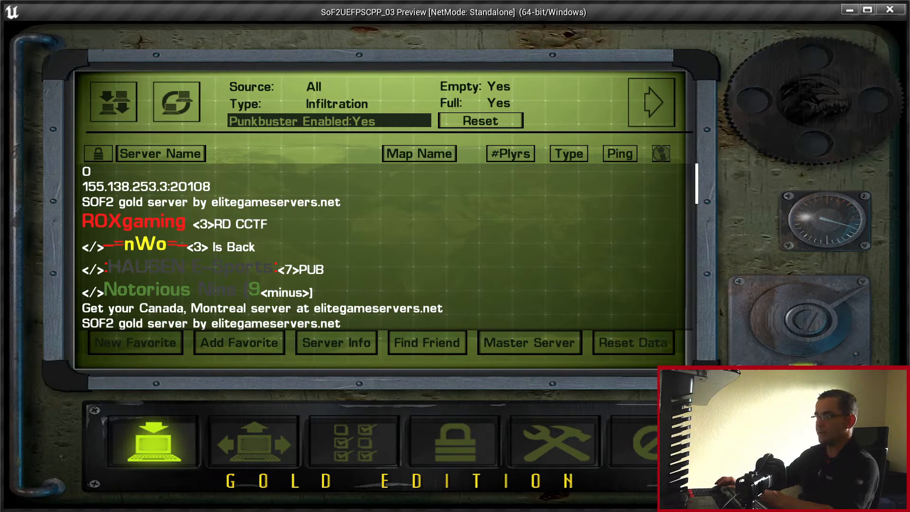
click(352, 440)
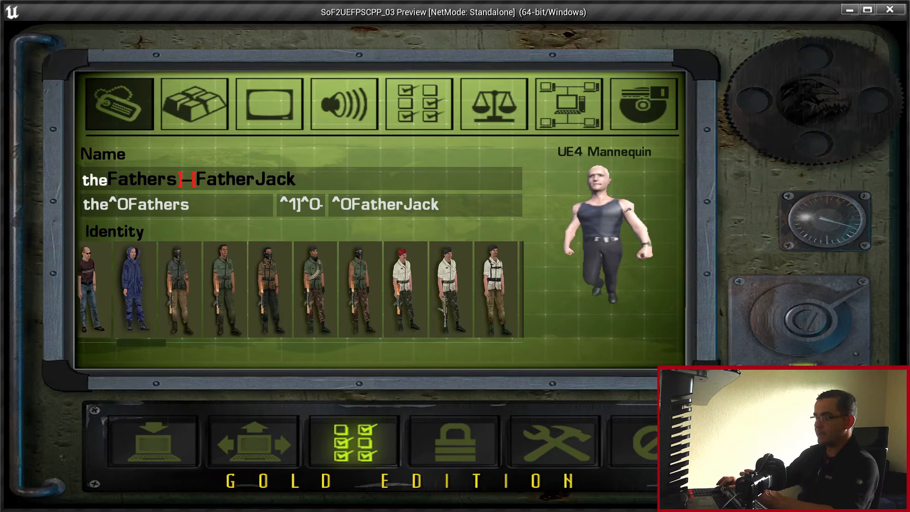
Try Col Rebel H5, Deadmeat2, Deviant1 and Alexei Nachrade, then pick Chem Mullins
click(177, 289)
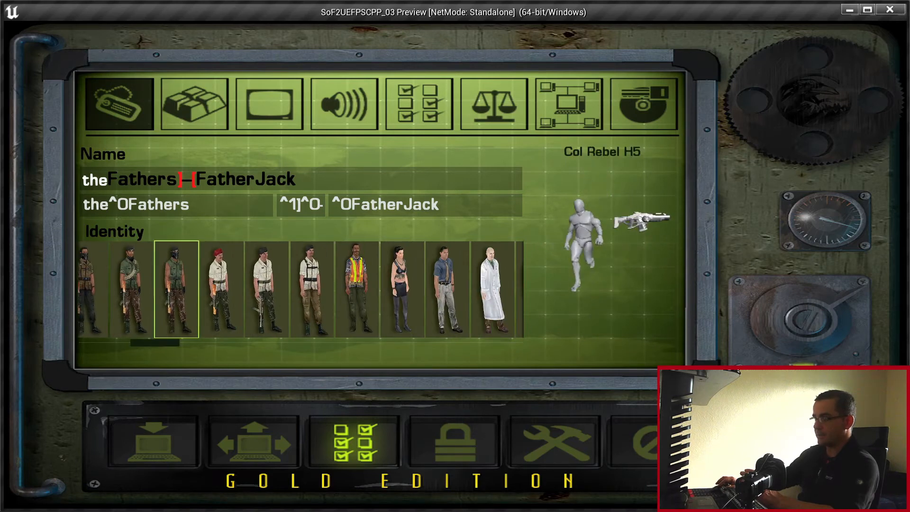
click(356, 289)
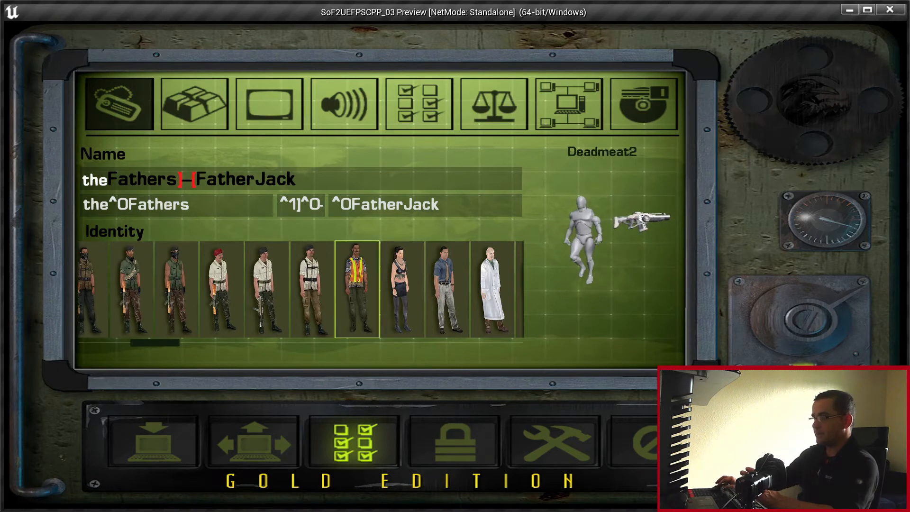
click(399, 289)
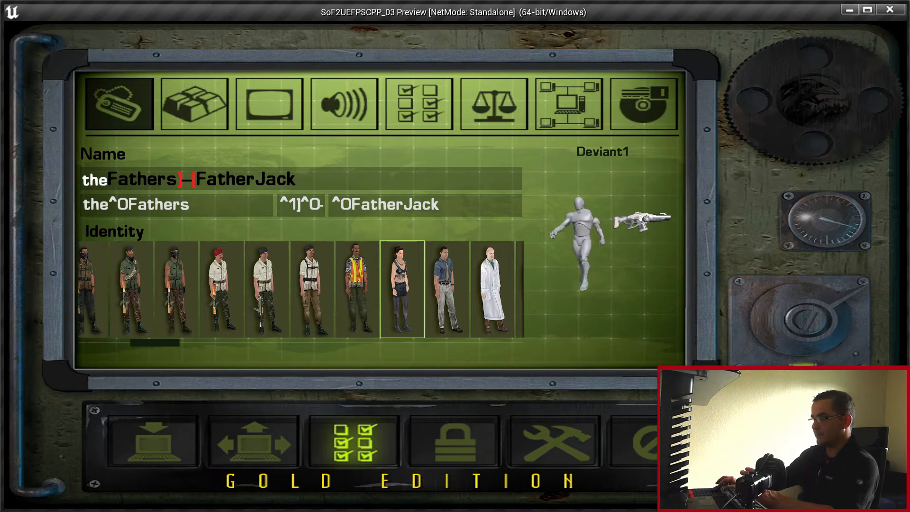
click(447, 289)
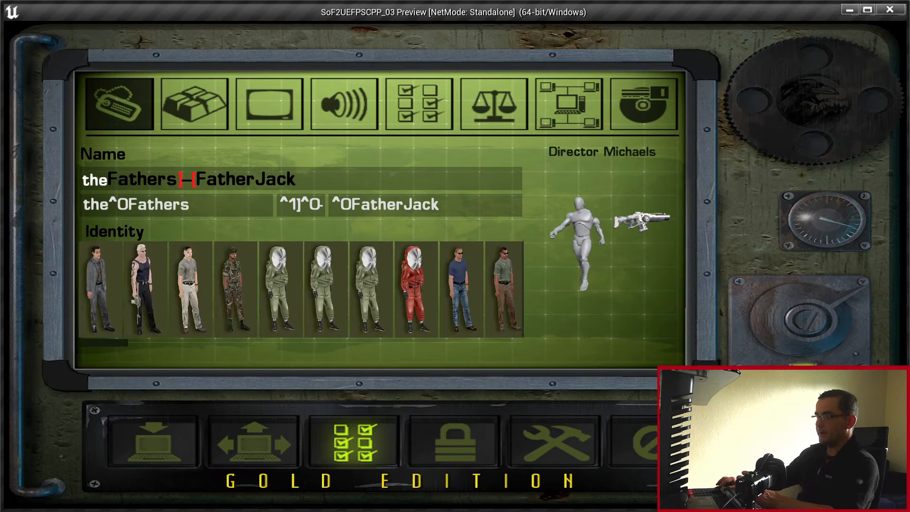
click(145, 289)
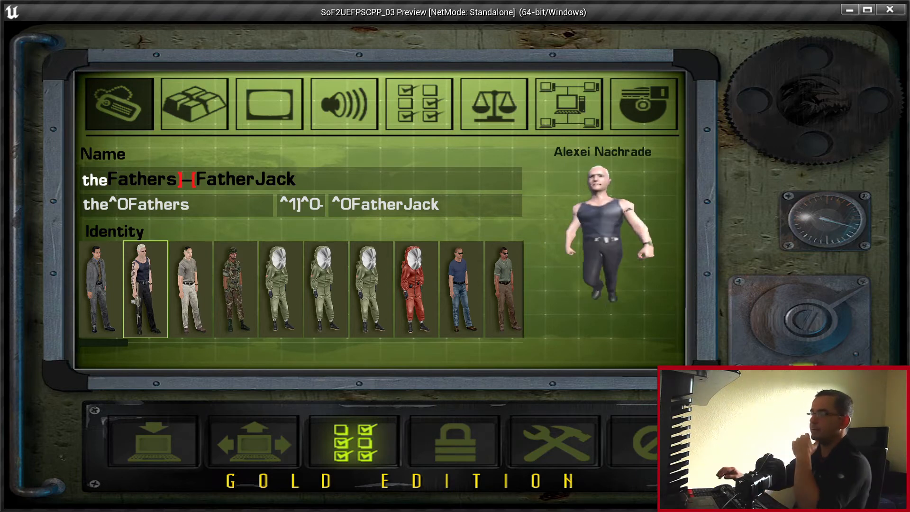
click(372, 289)
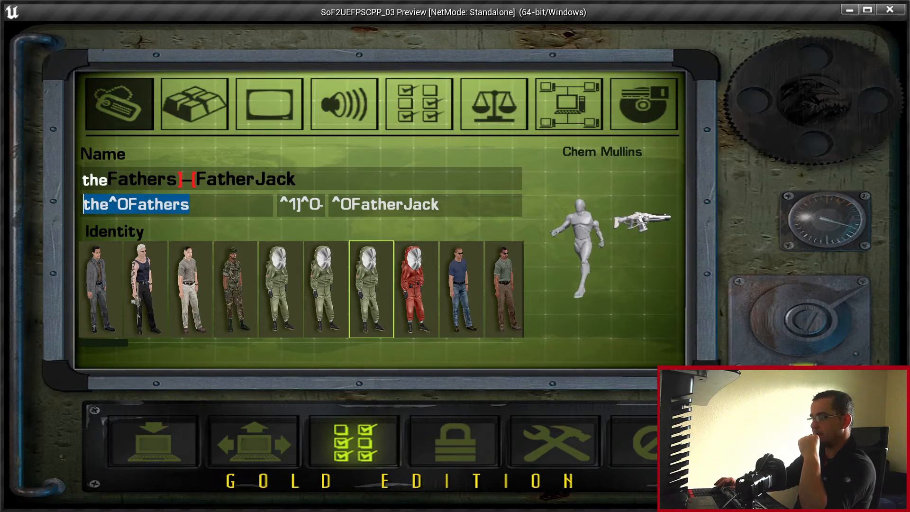
Add colour codes making 'Fathers' blue, then show the look control bindings
click(300, 205)
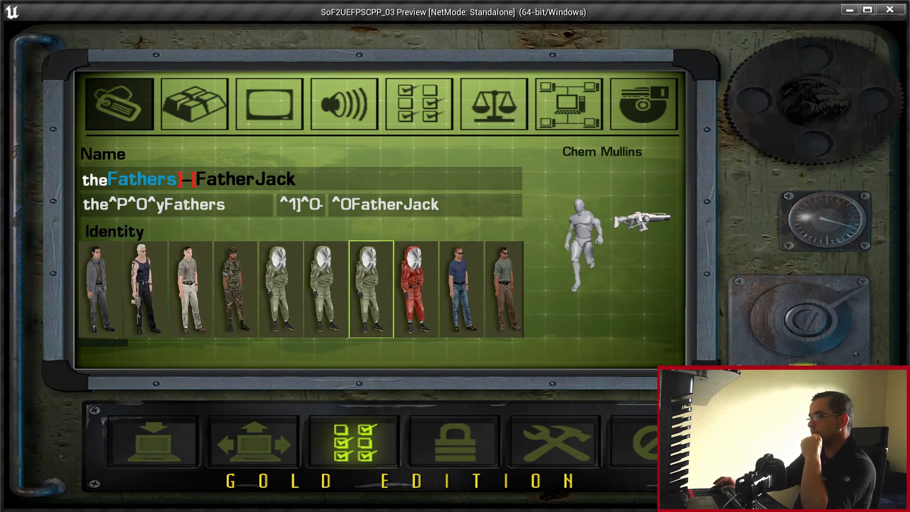
click(193, 104)
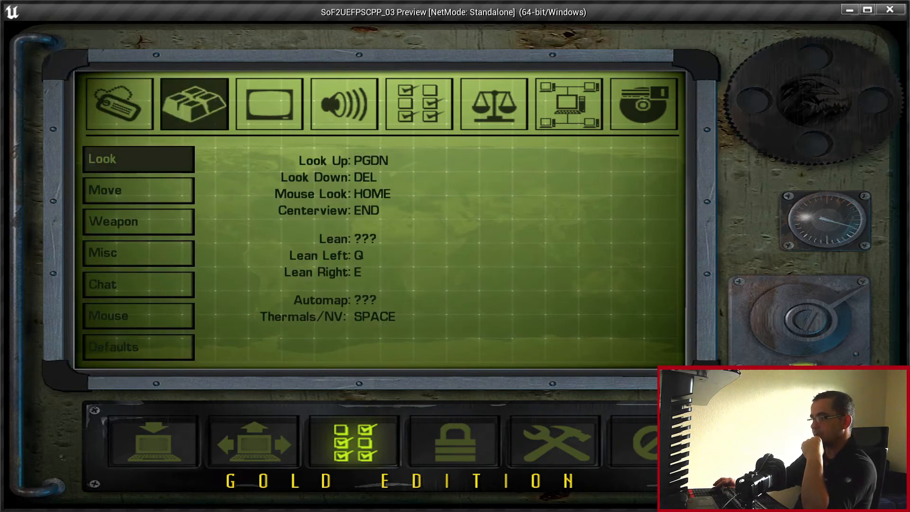
Browse the attack, look, chat, mouse sensitivity and reset-to-defaults control pages
click(138, 252)
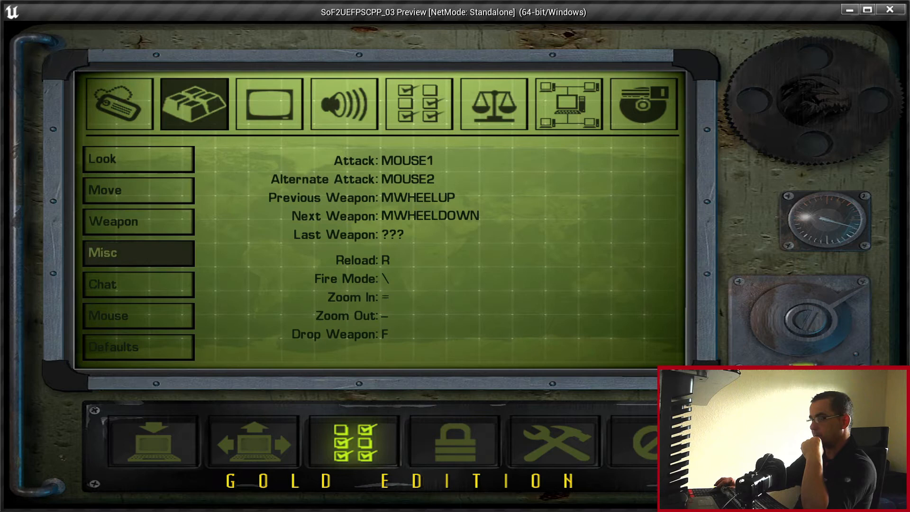
click(137, 158)
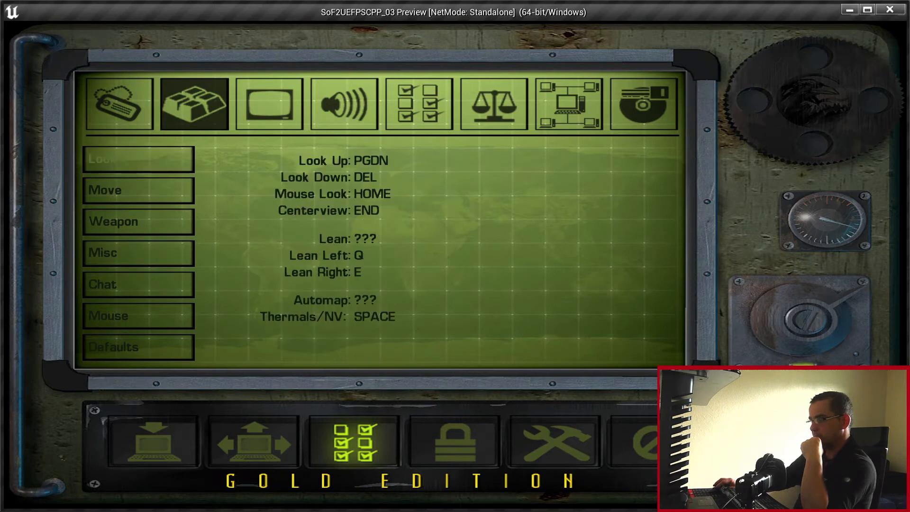
click(137, 284)
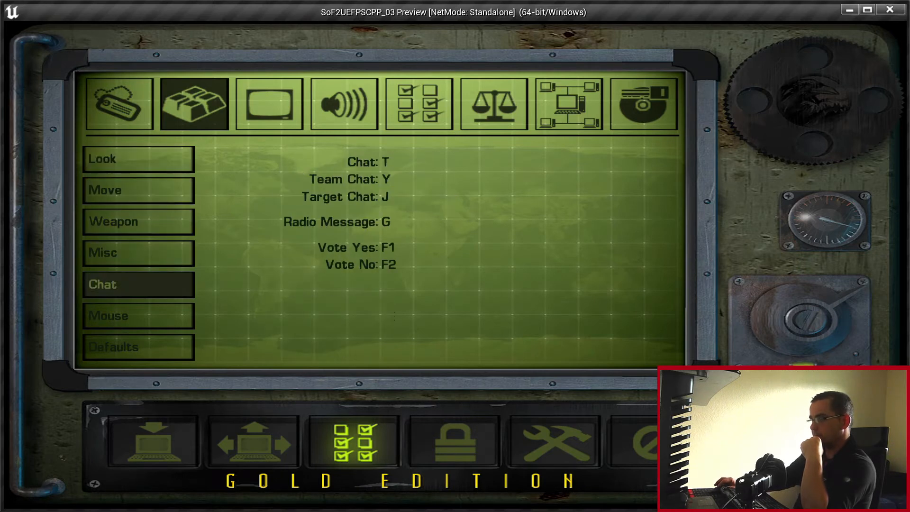
click(137, 315)
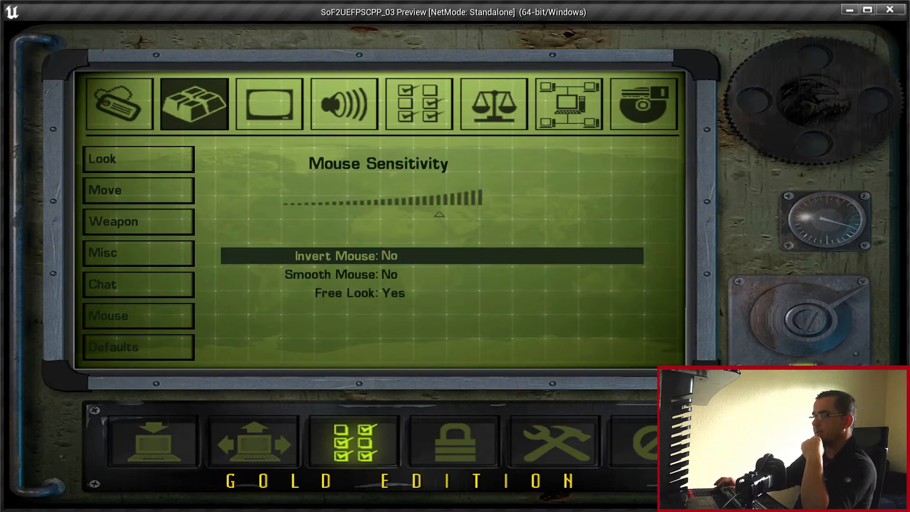
click(138, 346)
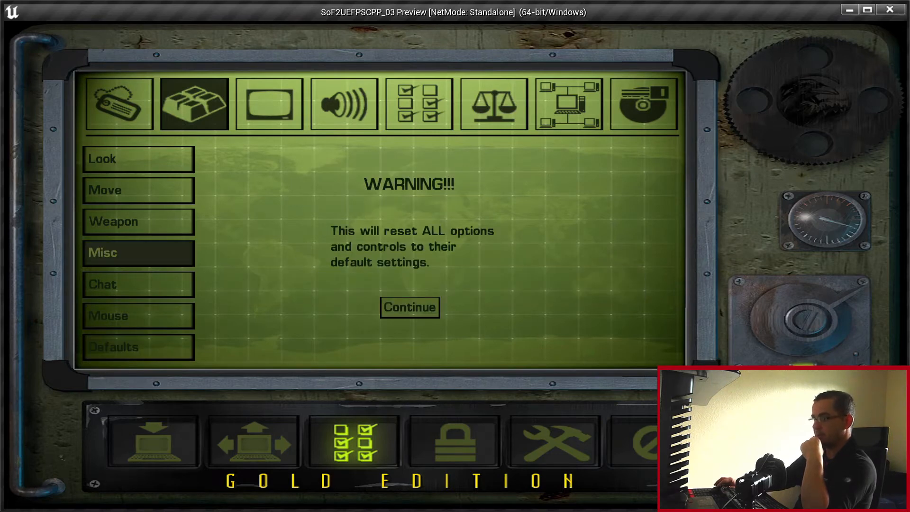
Check scores and weapon bindings, then close the preview and return to lvlMain
click(409, 307)
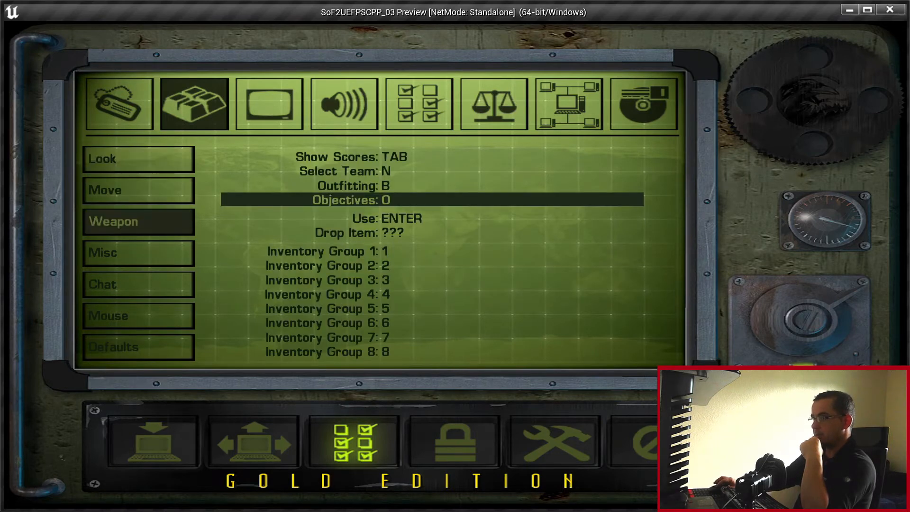
click(138, 221)
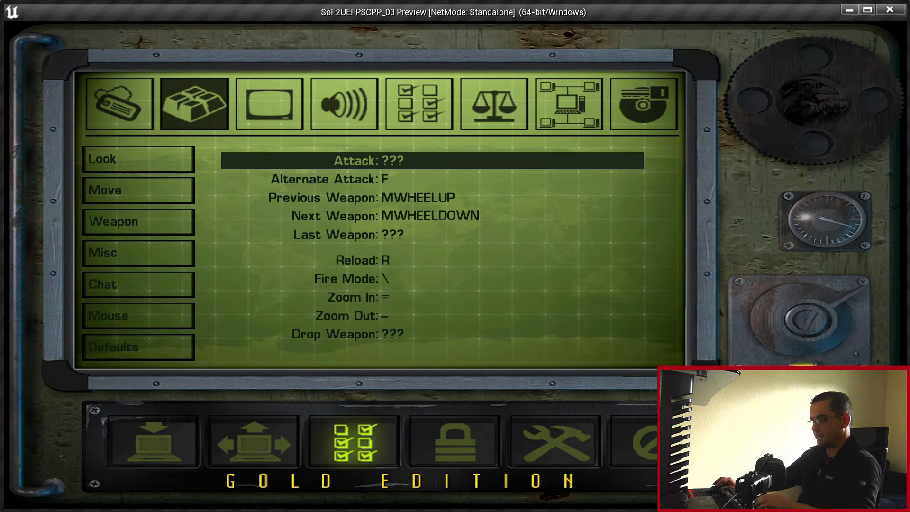
click(370, 160)
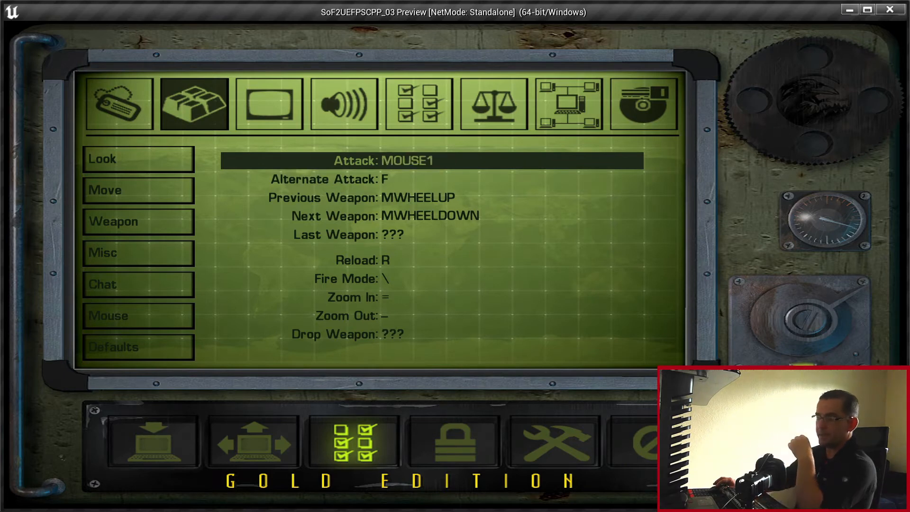
click(430, 215)
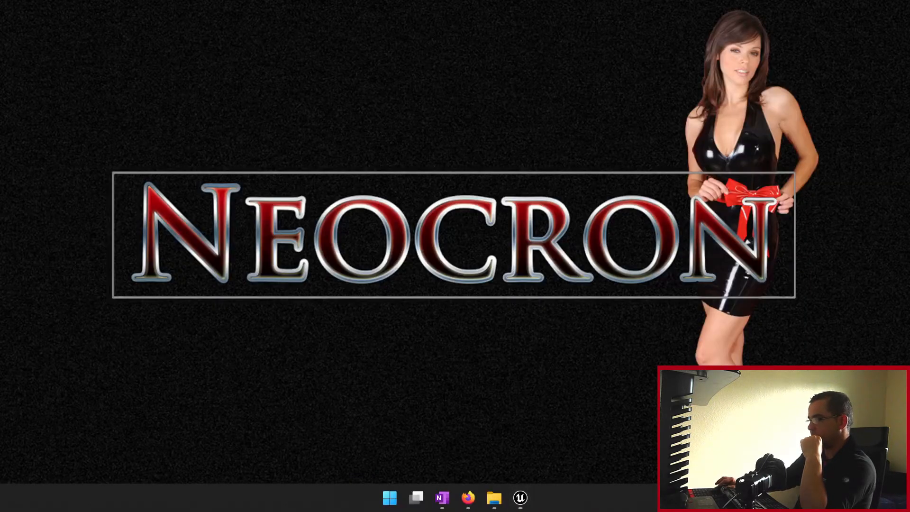
click(520, 497)
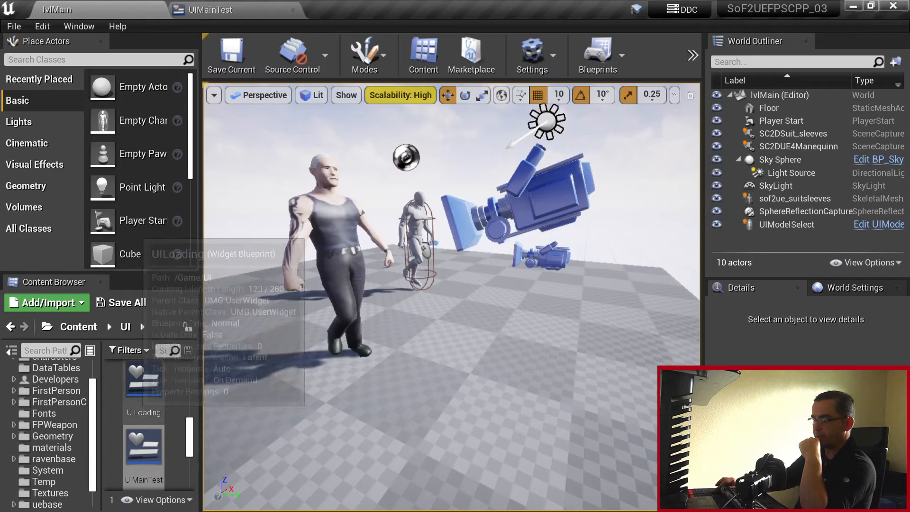
Load FirstPersonExampleMap from FirstPersonCPP > Maps and edit the FirstPersonCharacter blueprint
click(56, 402)
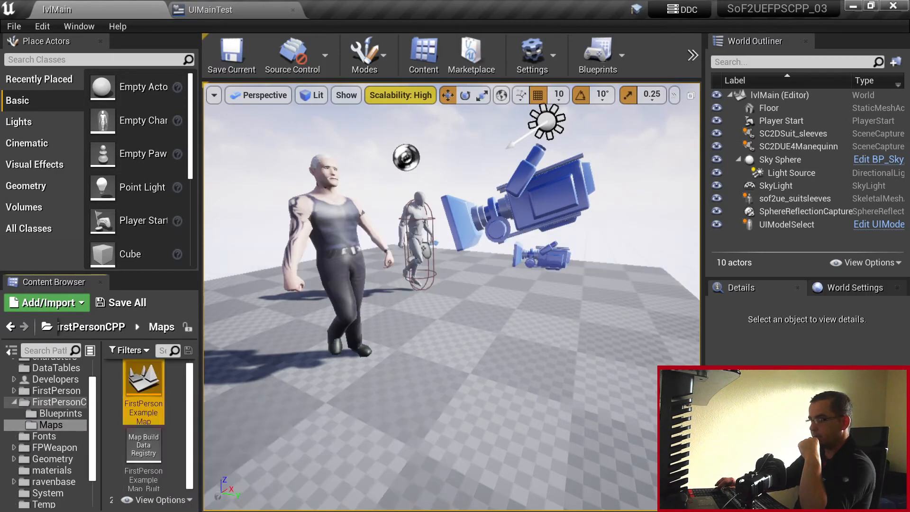
double_click(143, 383)
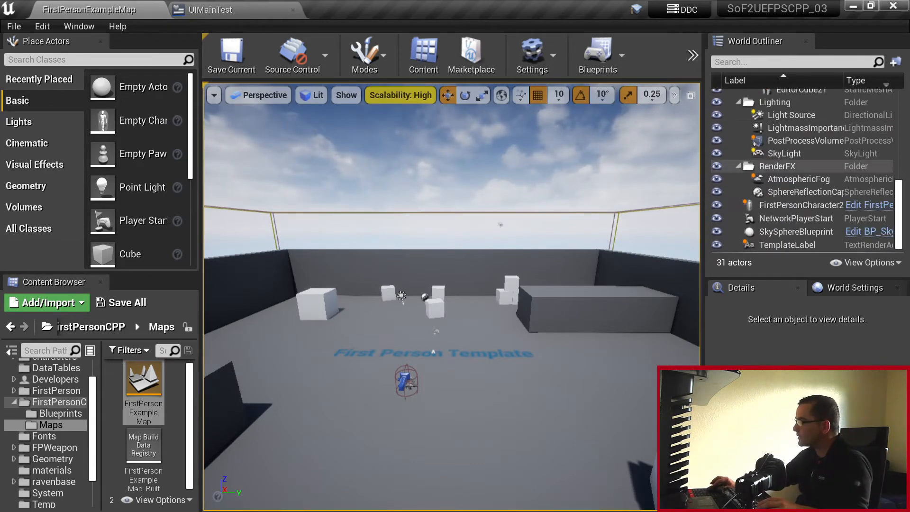
click(801, 205)
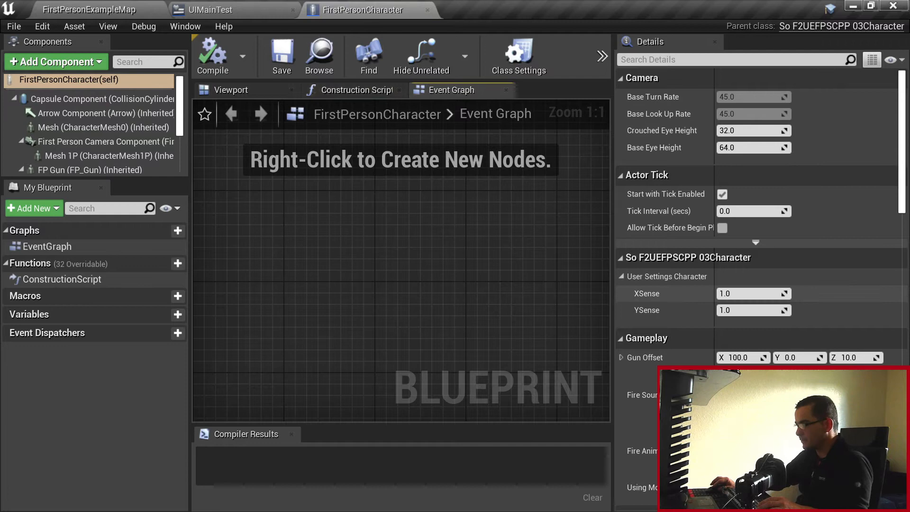
mouse_move(646, 310)
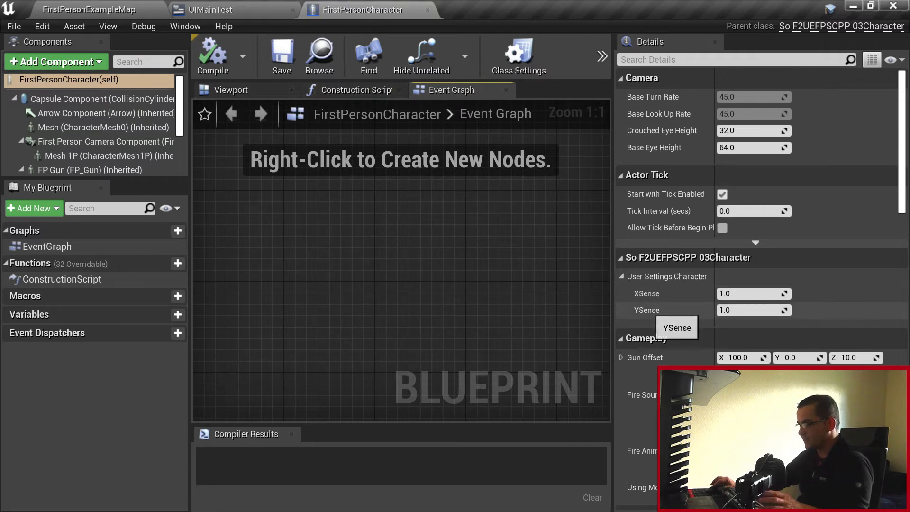
Compile XSense and YSense at 5.0, then 0.1, then back to 1.0
click(752, 293)
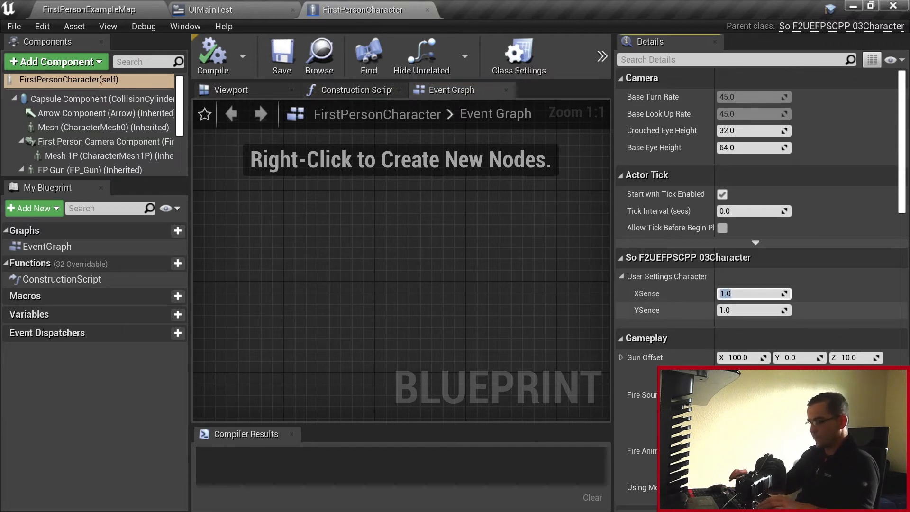
text(5.0)
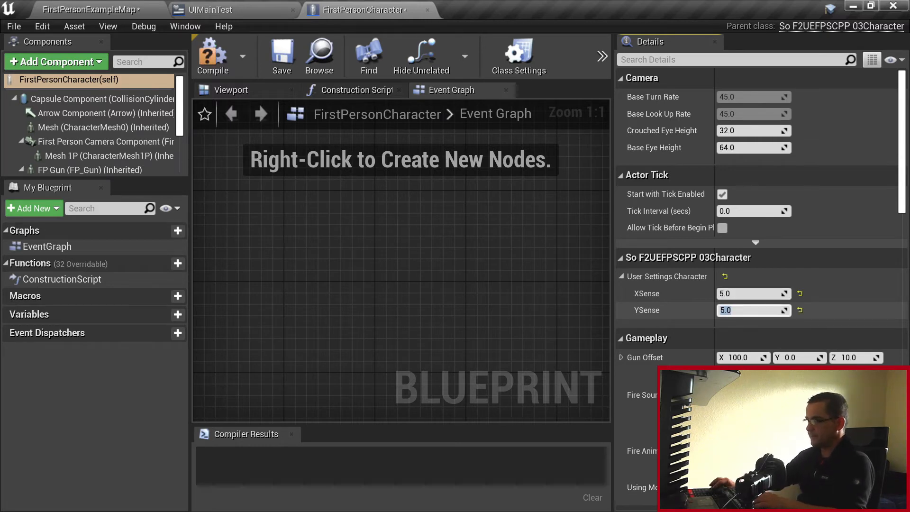
click(213, 55)
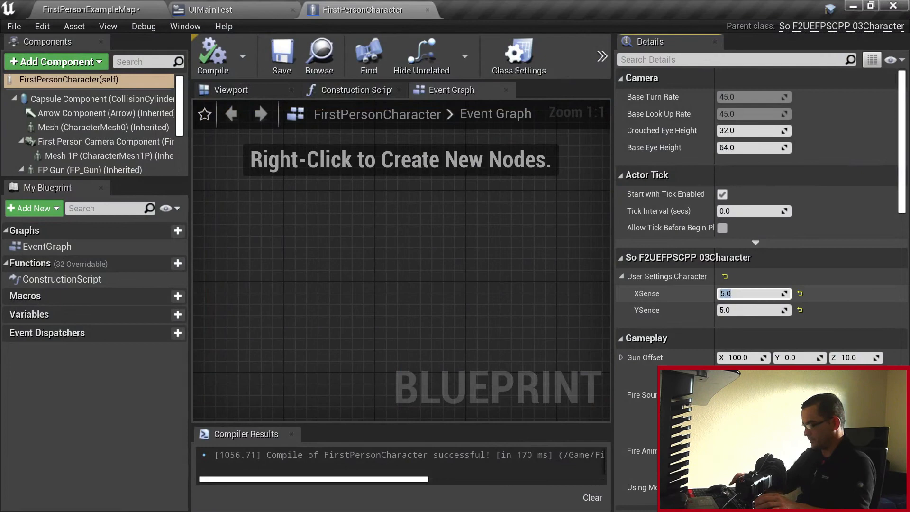
text(0.1)
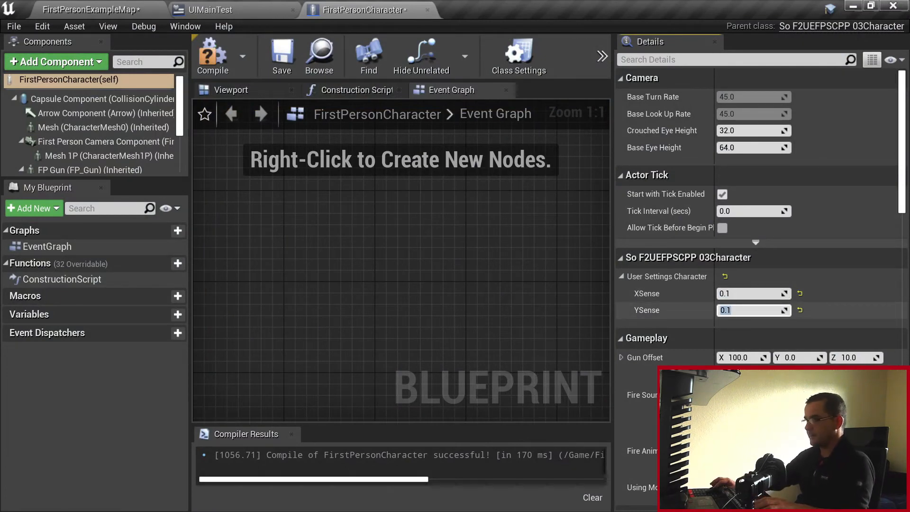
mouse_move(422, 56)
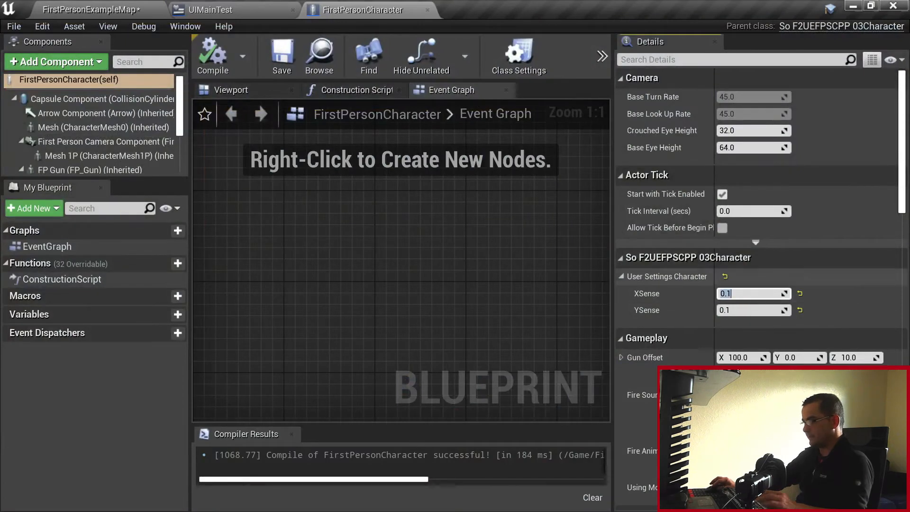
text(1.0)
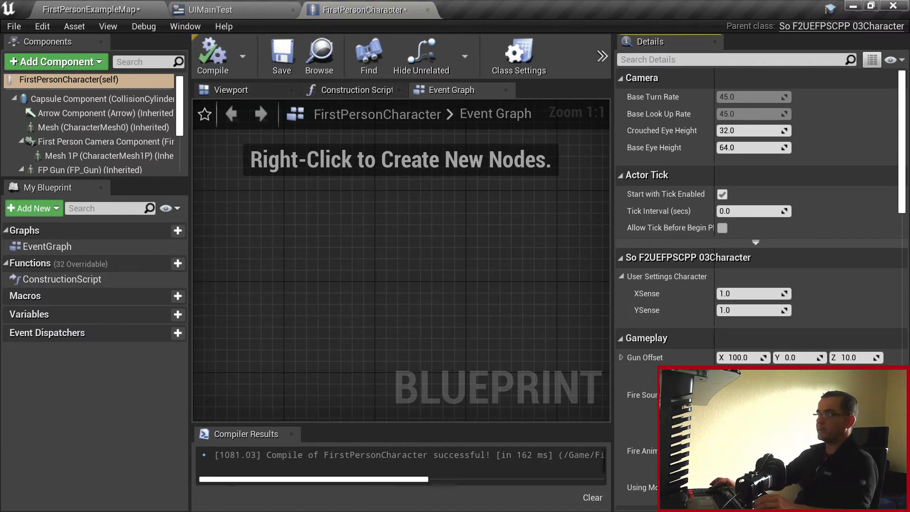
mouse_move(427, 10)
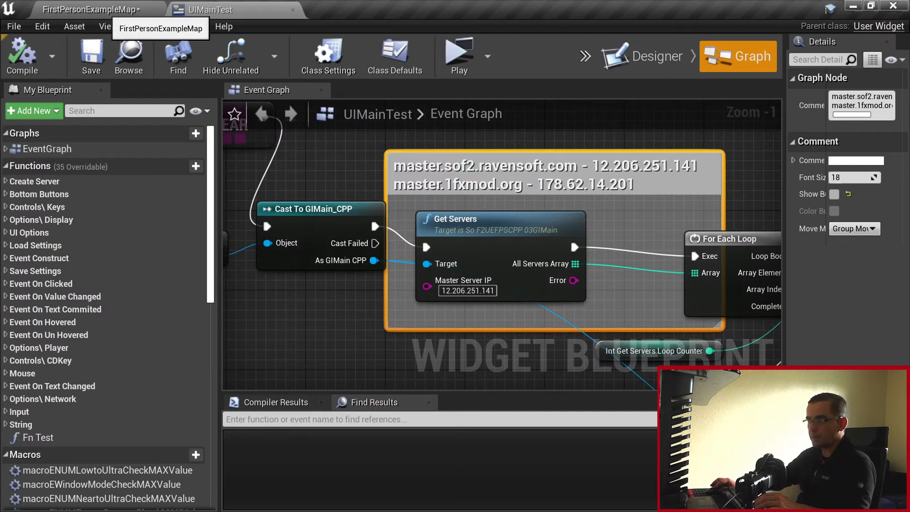
click(90, 10)
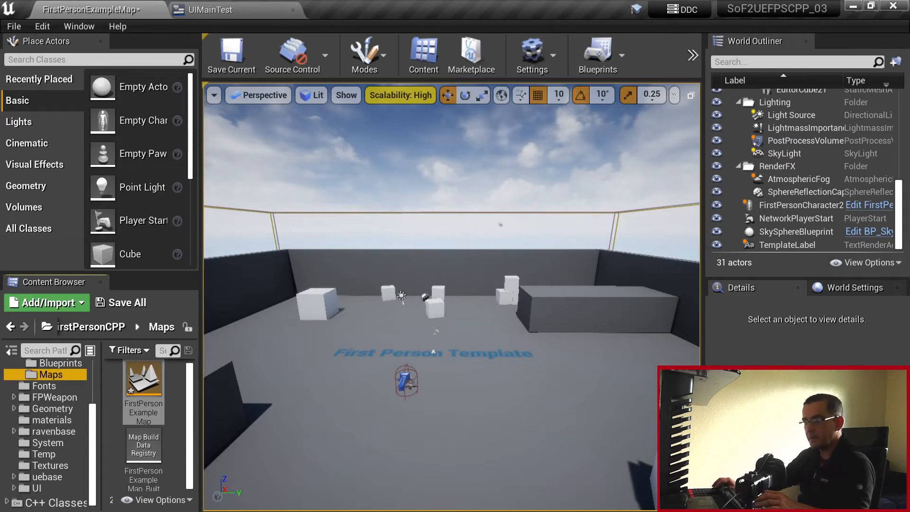
Open lvlMain from Content > System, saving FirstPersonCharacter and FirstPersonExampleMap
click(47, 445)
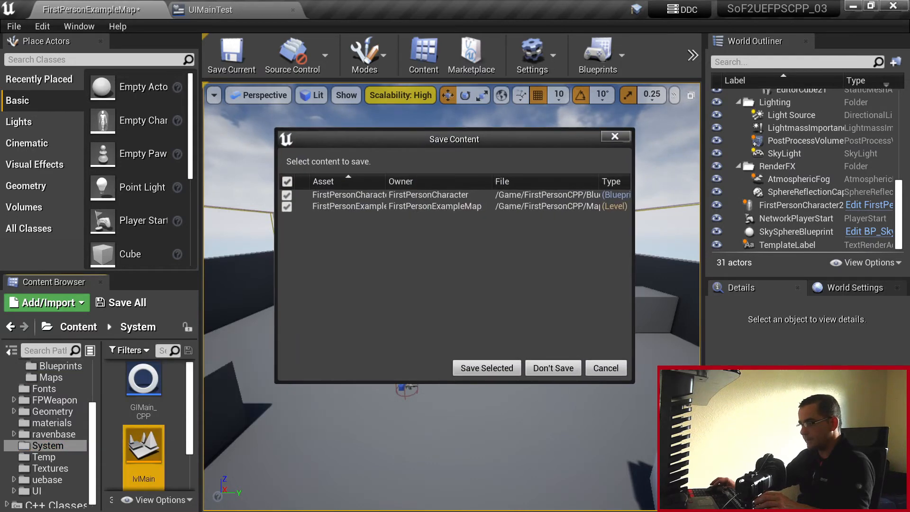
click(486, 368)
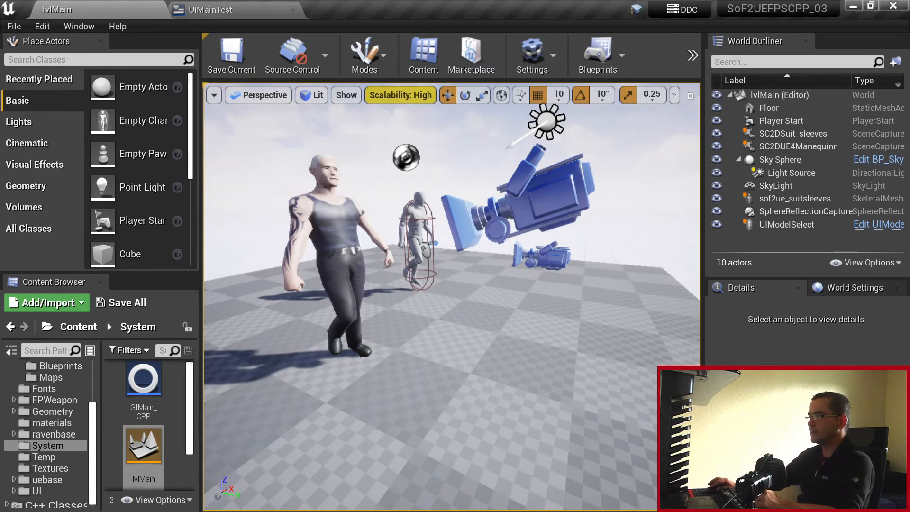
Play UIMainTest in standalone preview and show the video settings page at High quality
click(220, 9)
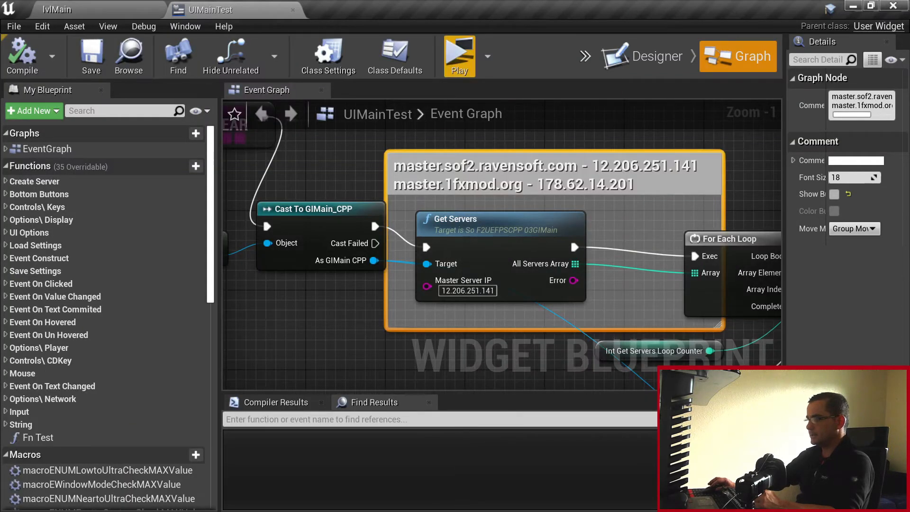
click(458, 52)
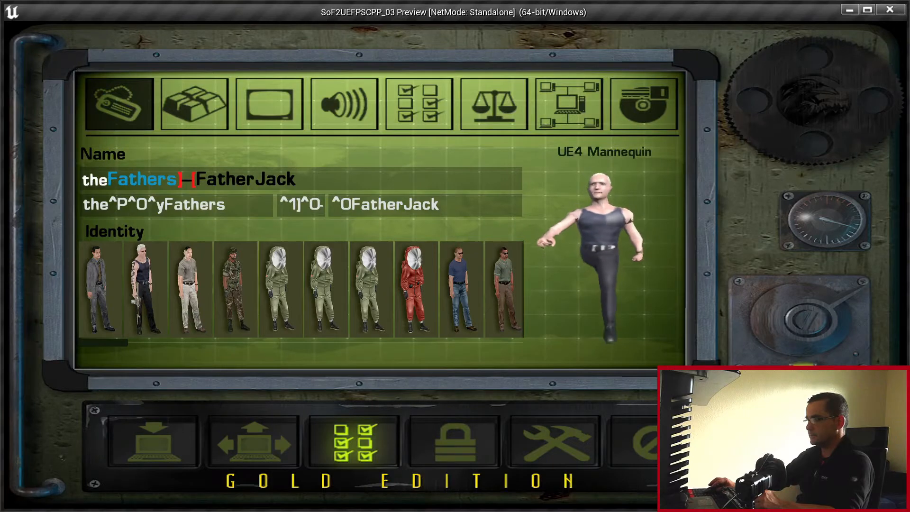
click(269, 104)
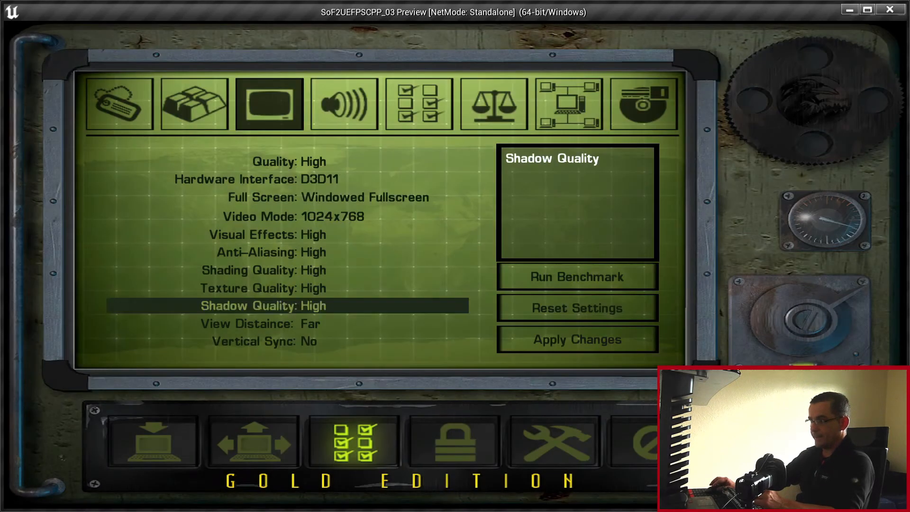
Set custom video options at 1280x1024, including Shading Quality, and request the benchmark
click(575, 339)
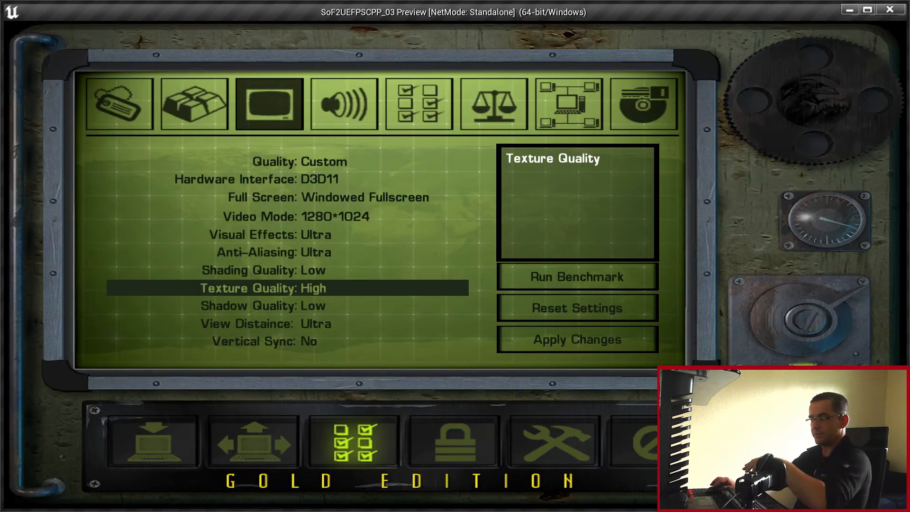
mouse_move(576, 308)
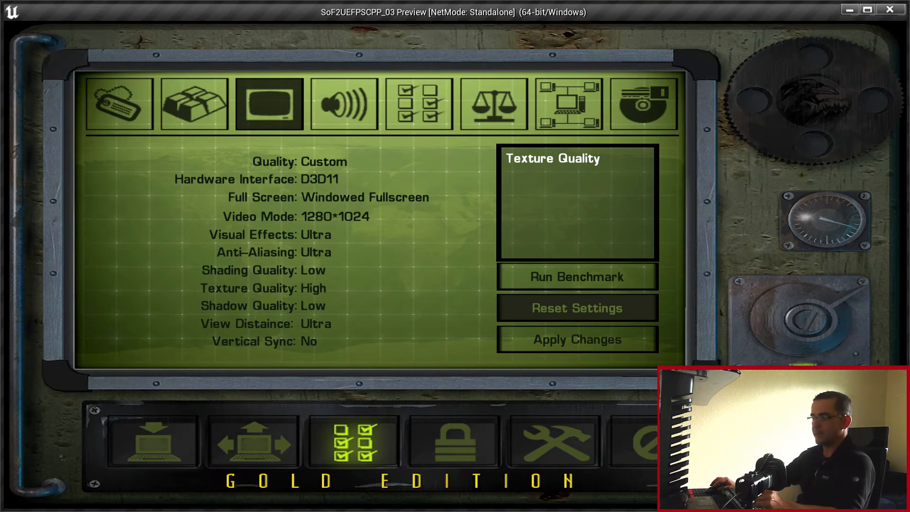
click(575, 339)
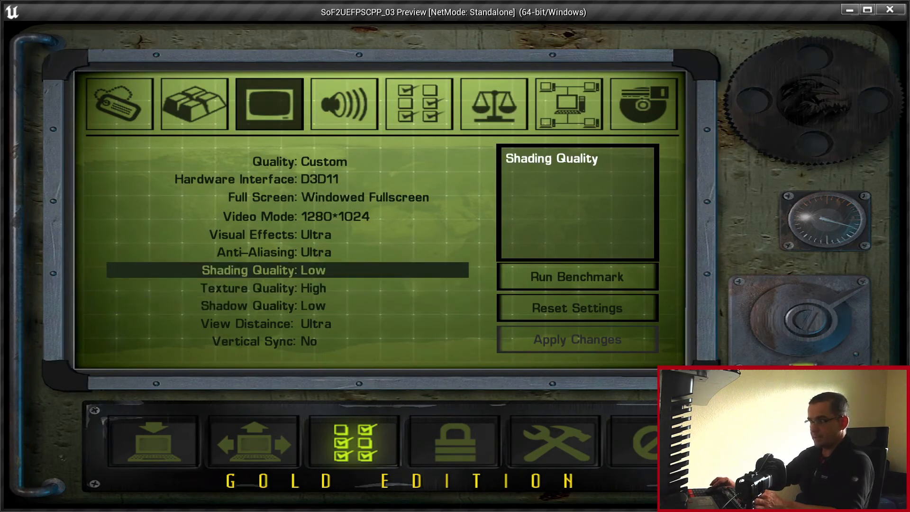
click(575, 276)
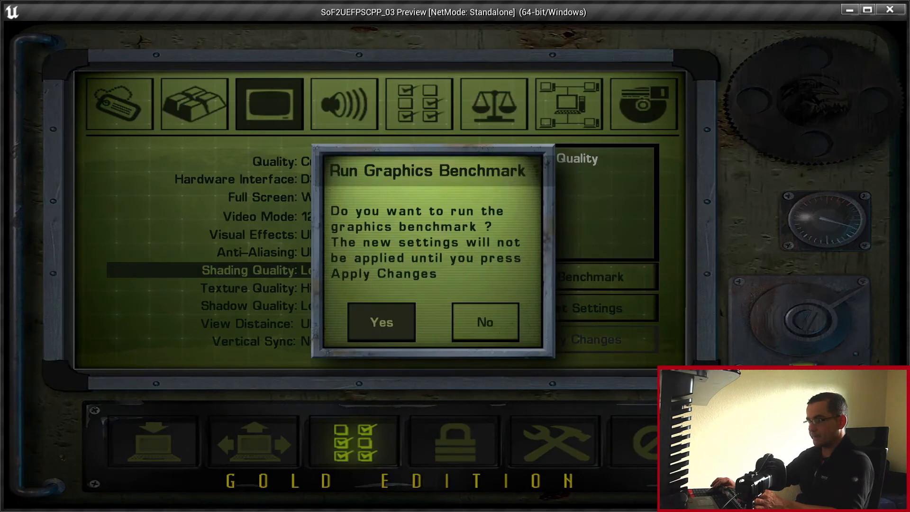
Accept the graphics benchmark, yielding Fast quality with High detail at 1280x1024
click(483, 322)
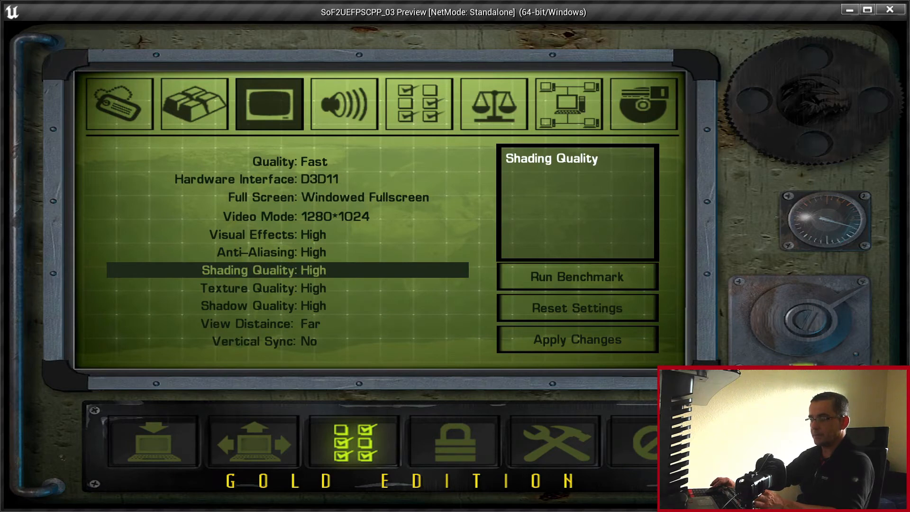
click(287, 216)
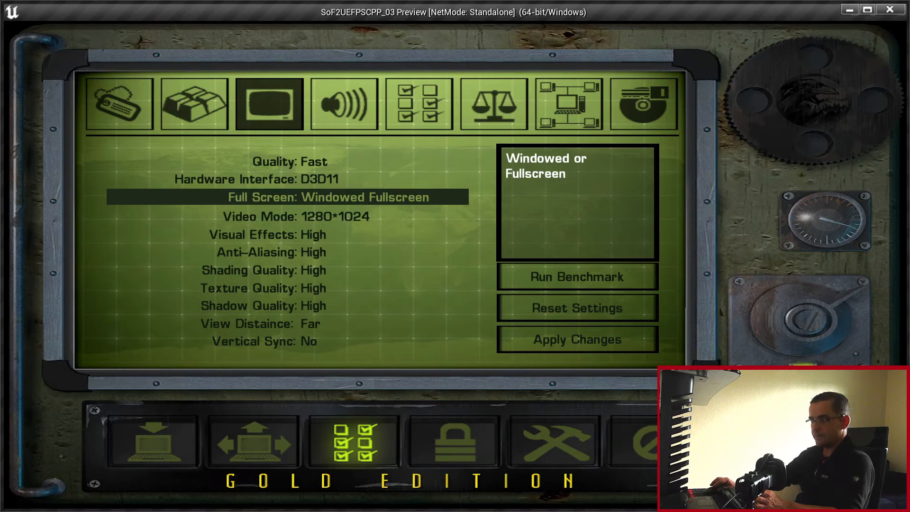
Switch the video mode to 1920x1080 windowed fullscreen and apply the changes
click(335, 216)
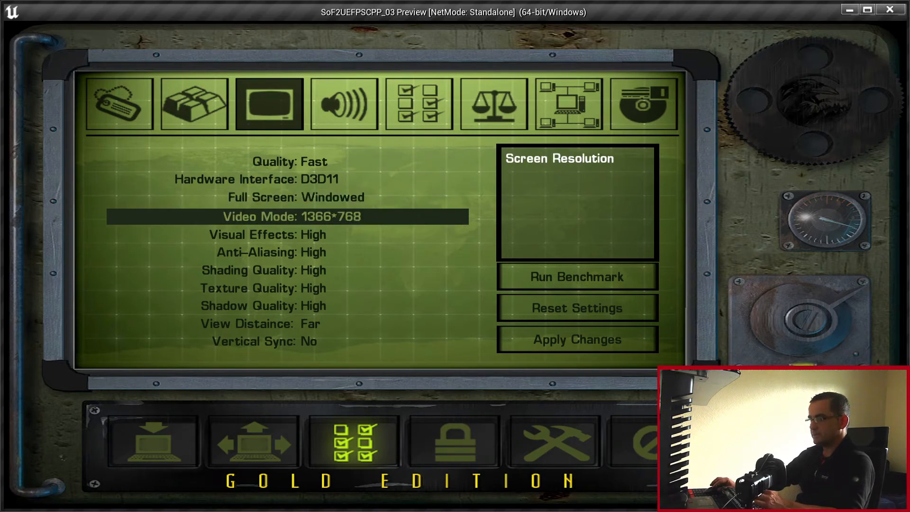
click(577, 339)
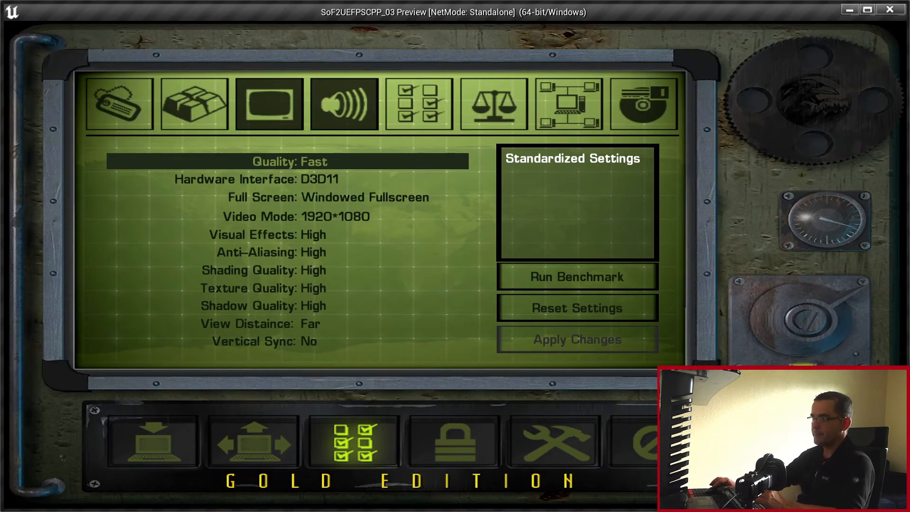
Max out music volume and toggle audio quality between Low (8) and High (32 channels)
click(343, 103)
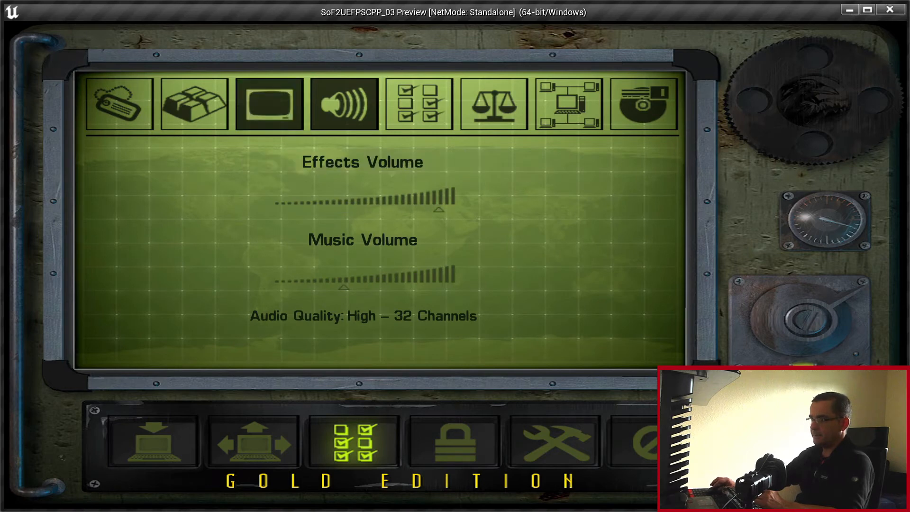
drag(440, 207, 364, 207)
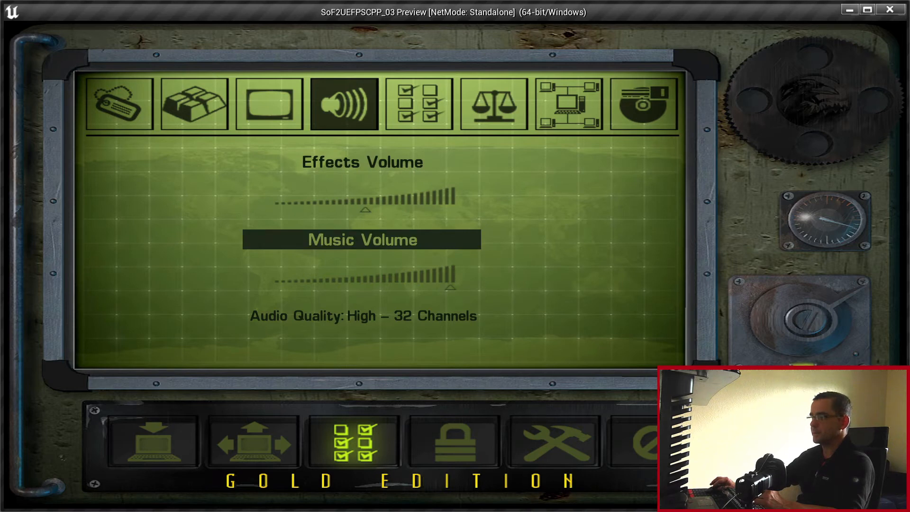
click(362, 315)
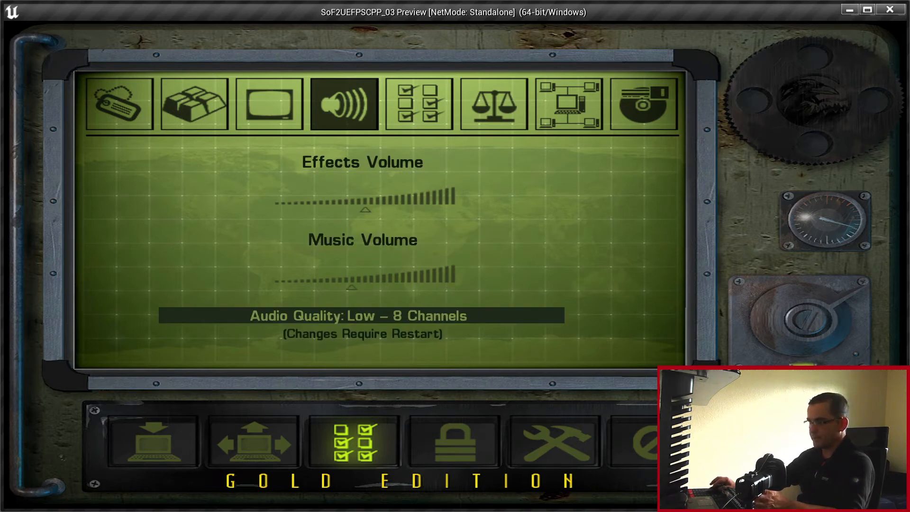
click(361, 315)
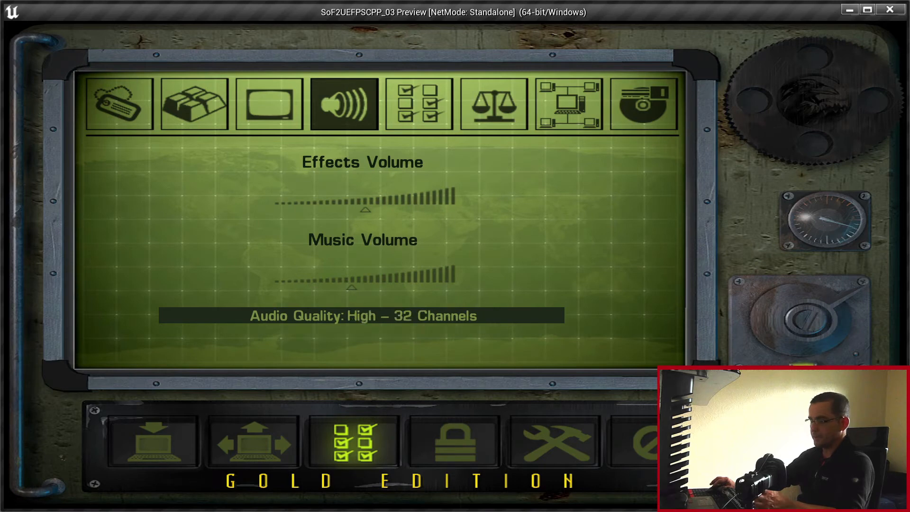
click(418, 104)
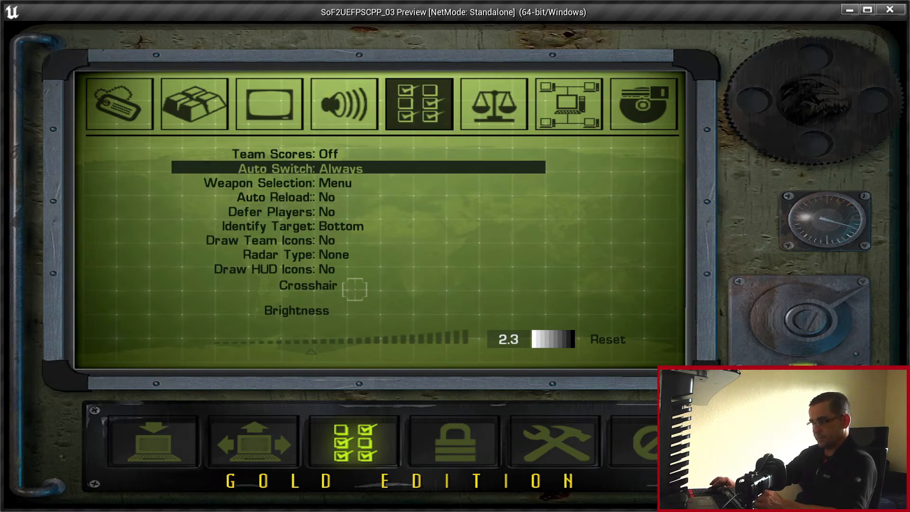
Show the detail page with Shadow Quality Low and FX Quality Medium
key(up)
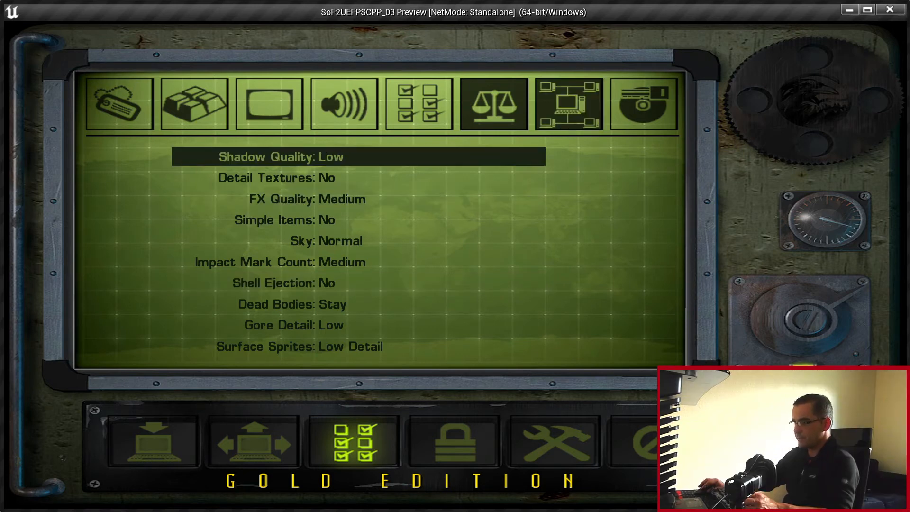
On the network page, cycle the connection rate from Modem 33.6k to Dual ISDN
click(568, 103)
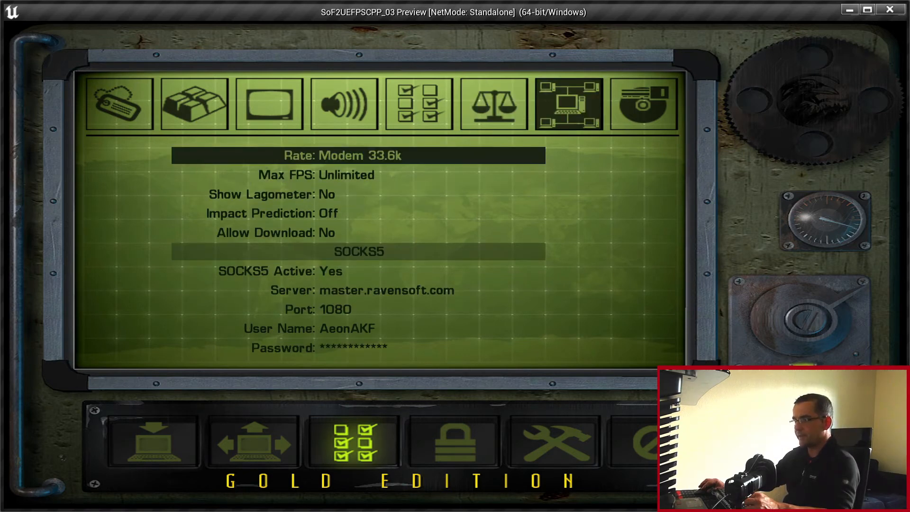
click(358, 155)
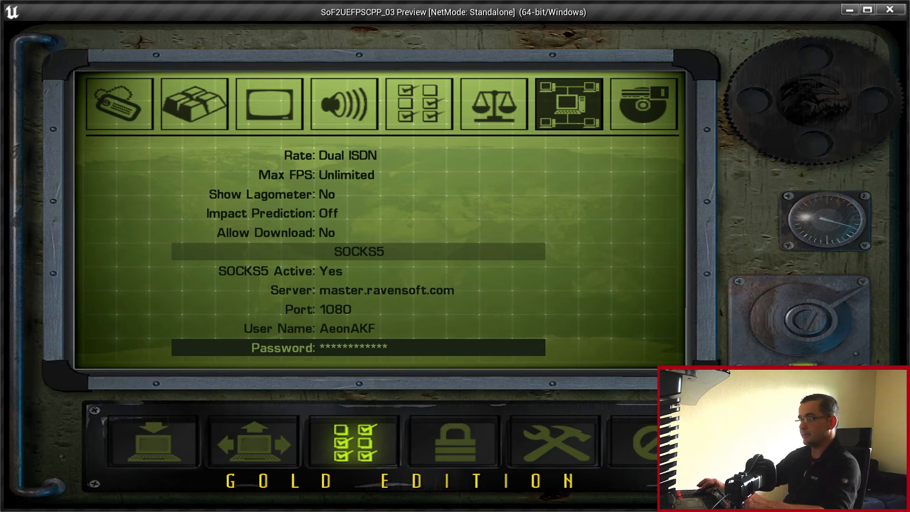
Verify a CD key, which is rejected as invalid, then view the empty Available Mods page
click(643, 104)
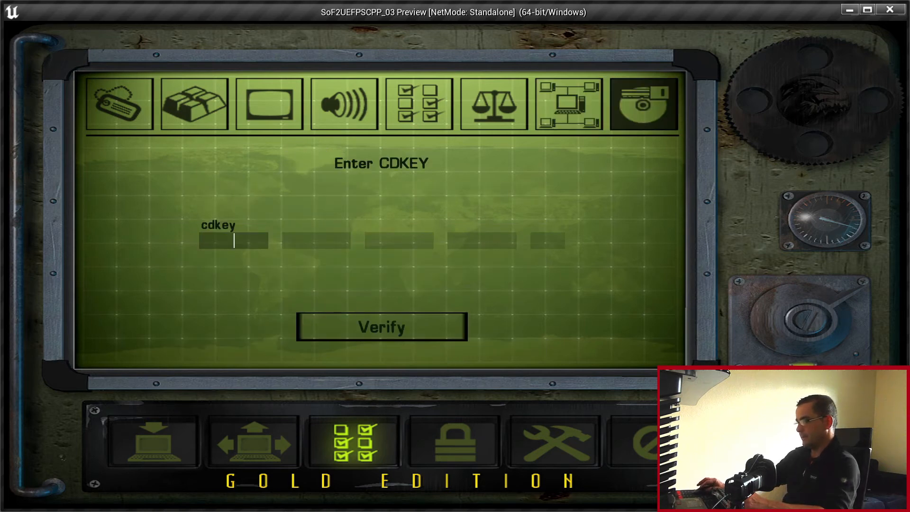
mouse_move(381, 327)
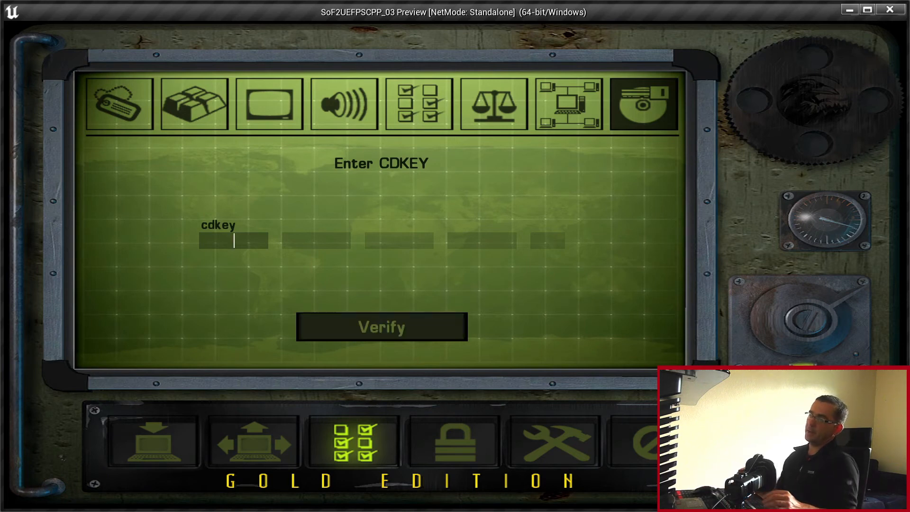
click(380, 326)
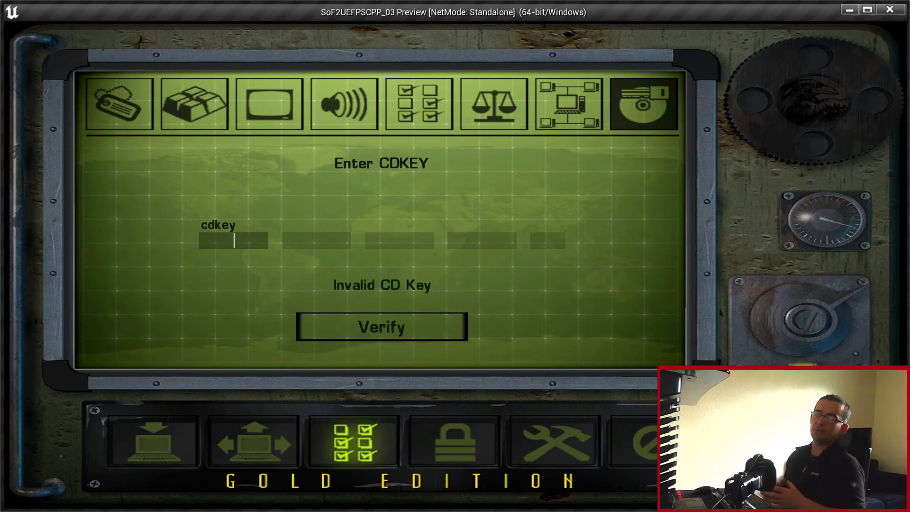
click(551, 440)
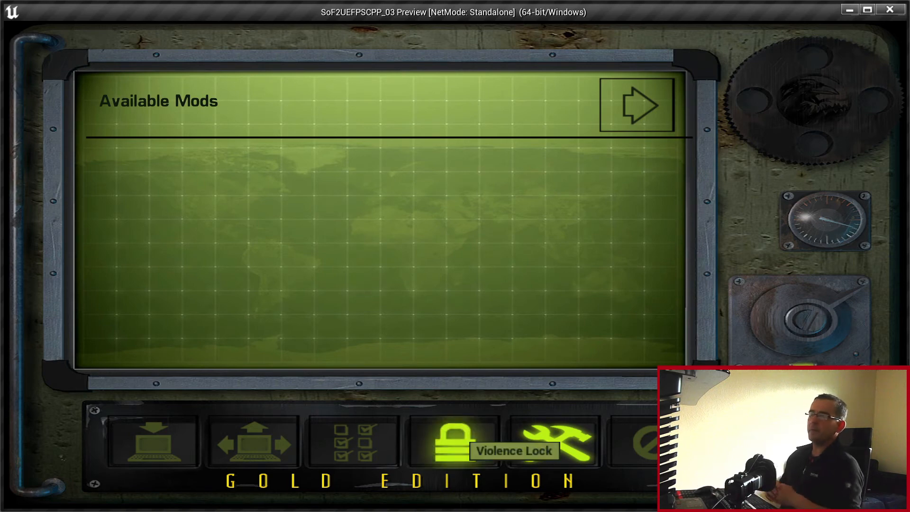
Check the parental lock screen, revisit the CD key and network tabs, then open the map list
click(453, 440)
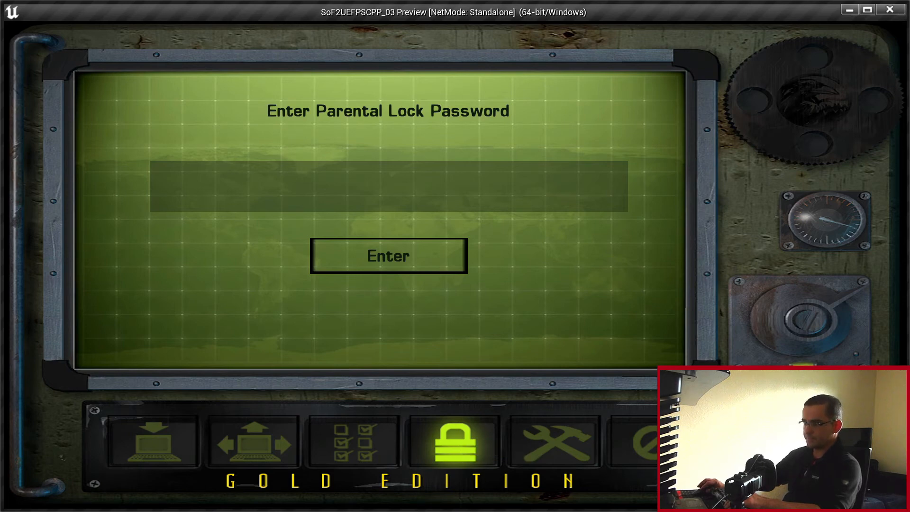
click(352, 442)
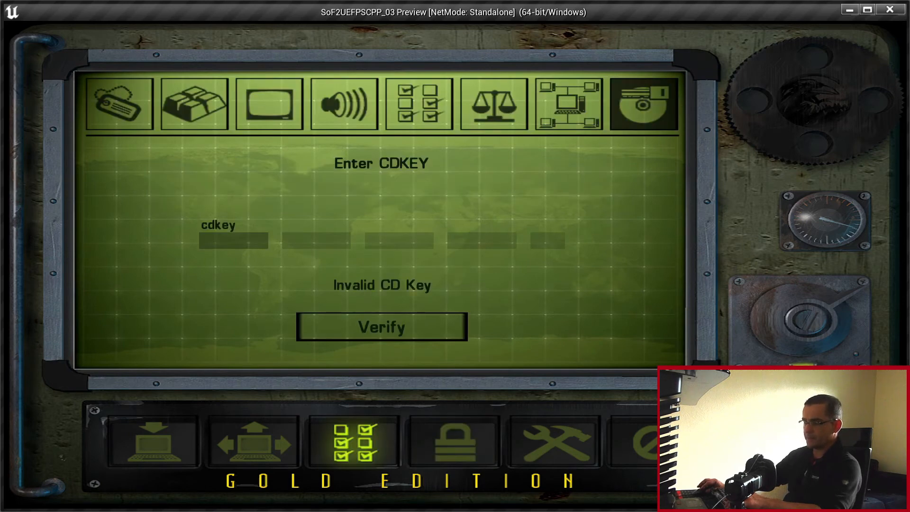
click(568, 104)
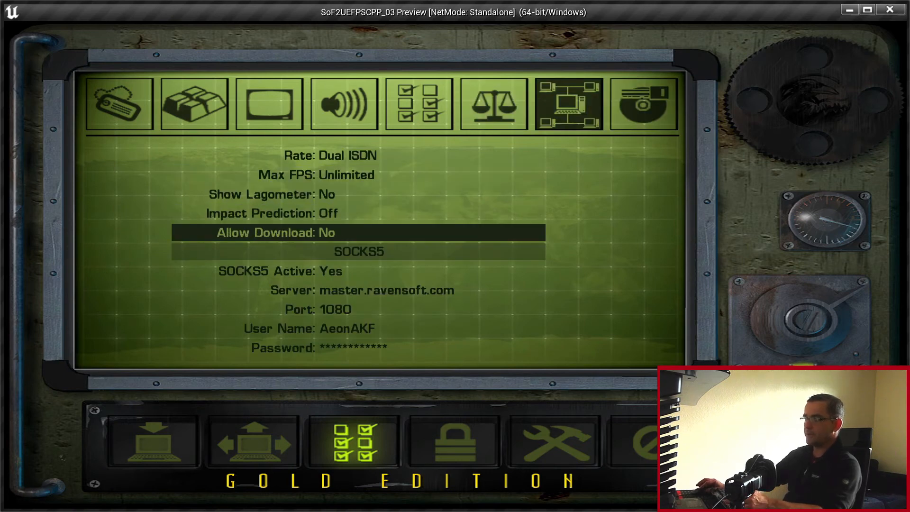
click(357, 232)
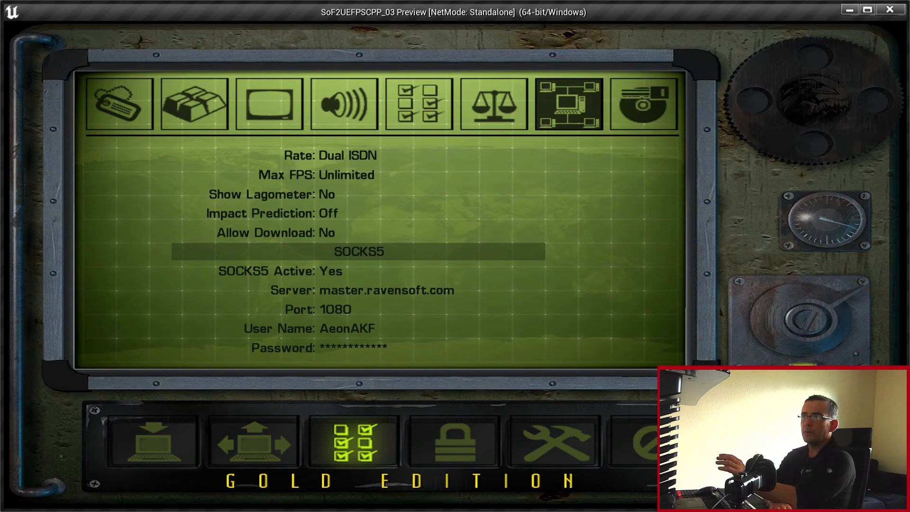
click(452, 441)
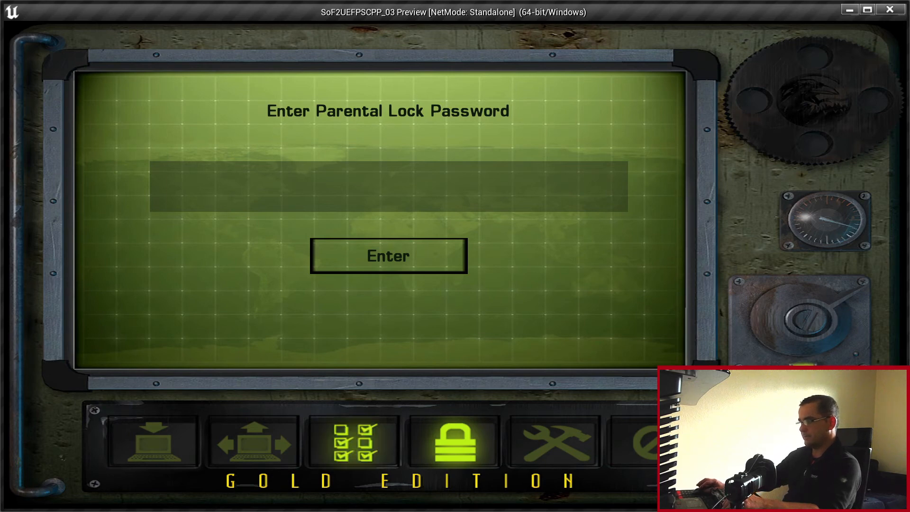
click(351, 441)
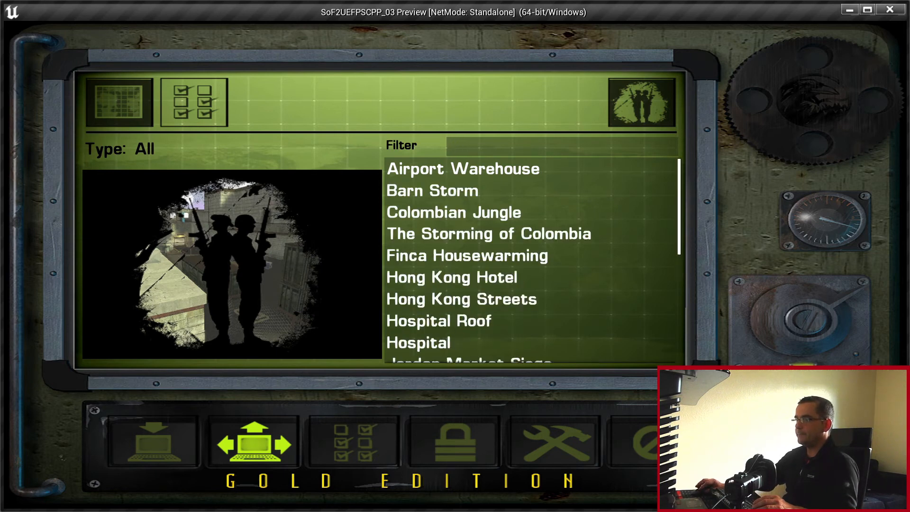
Review the server rules, then select Hong Kong Streets to display its map image
text(kam)
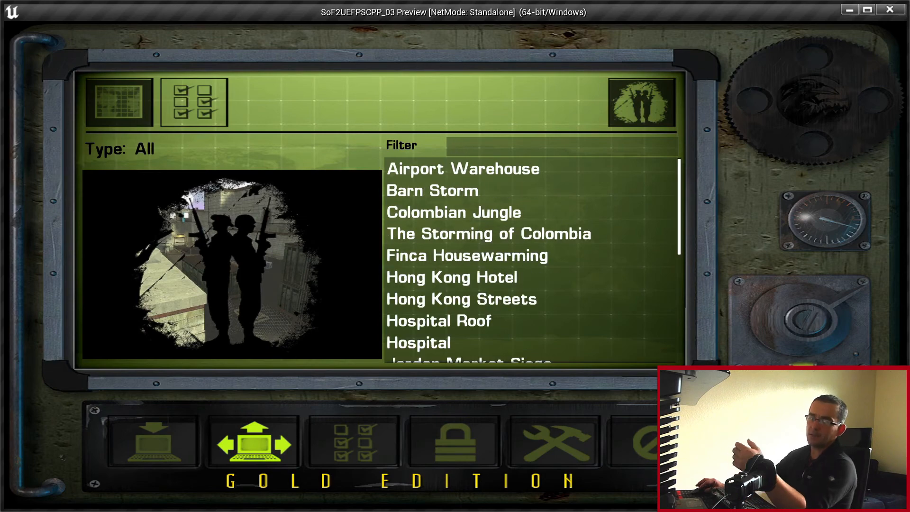
click(193, 102)
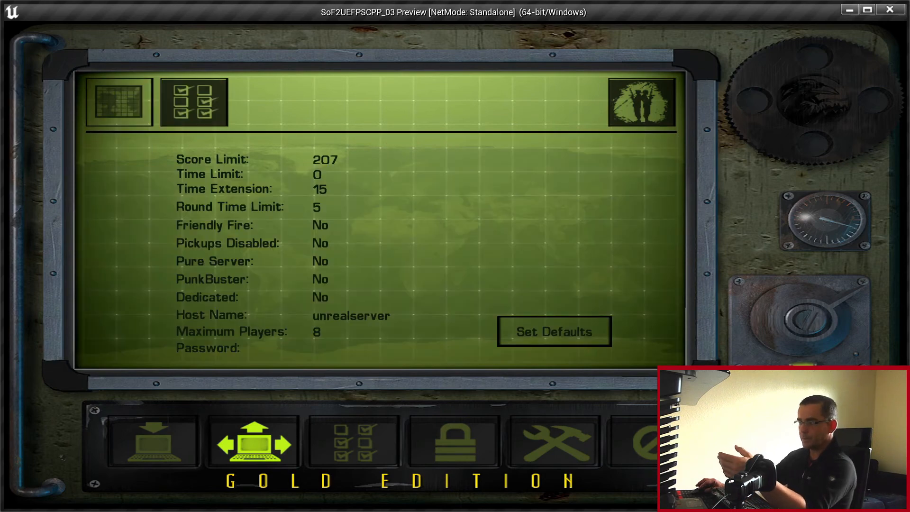
click(118, 103)
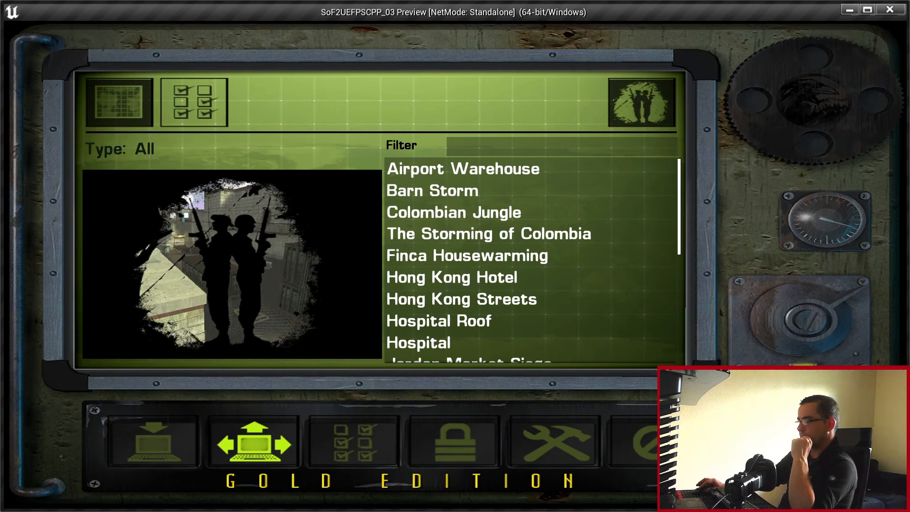
click(461, 298)
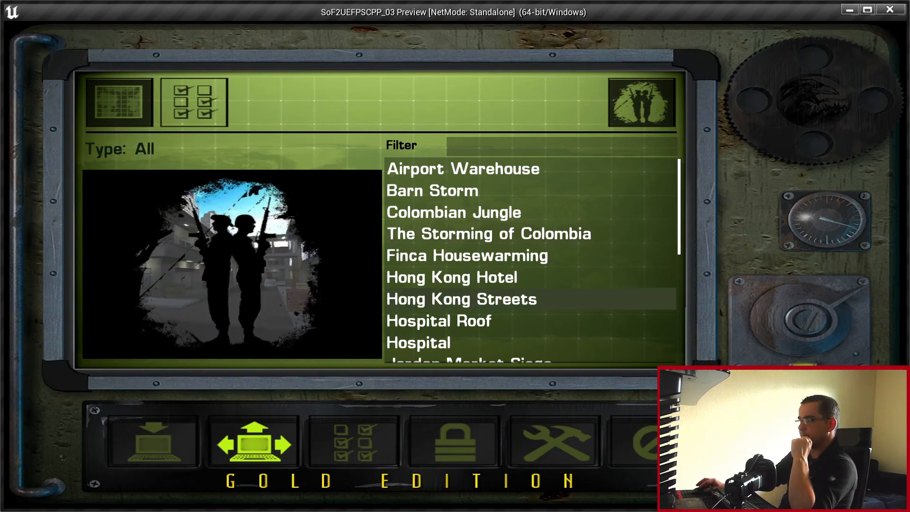
click(152, 441)
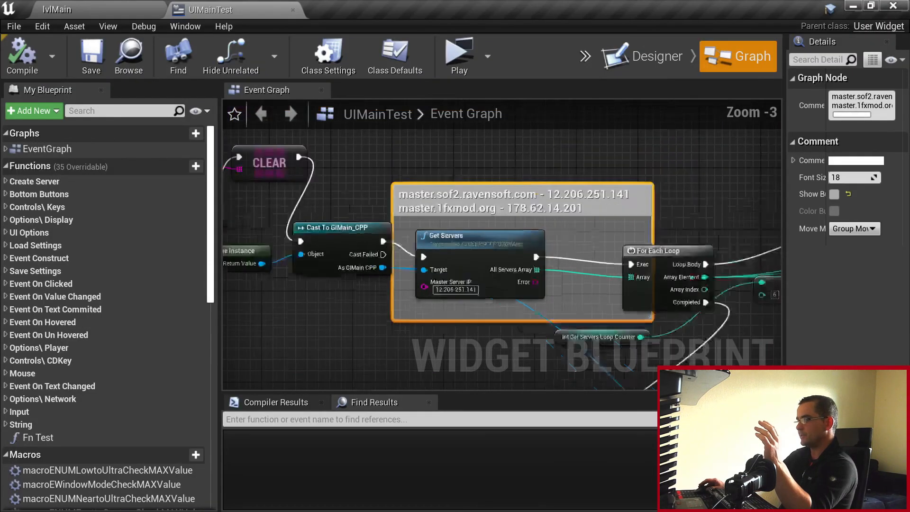
Zoom out over the UIMainTest event graph, briefly visiting lvlMain and returning
scroll(down, 3)
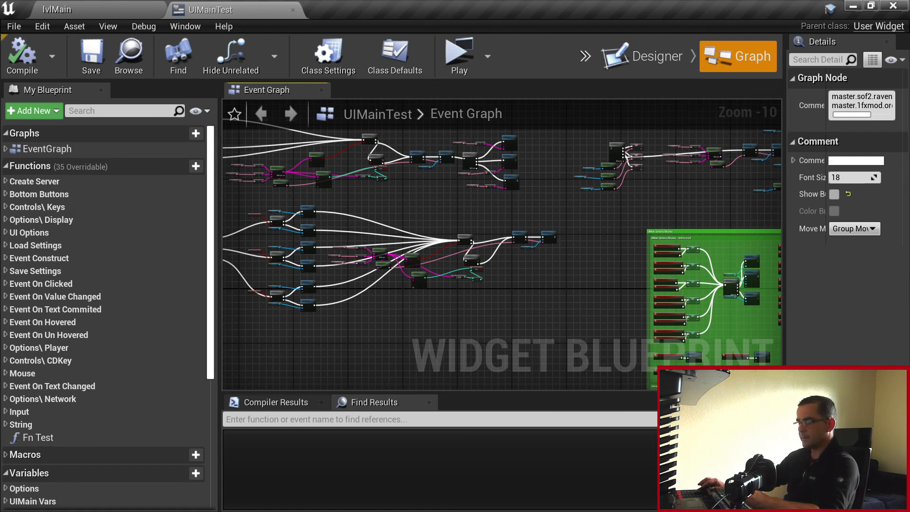
click(55, 10)
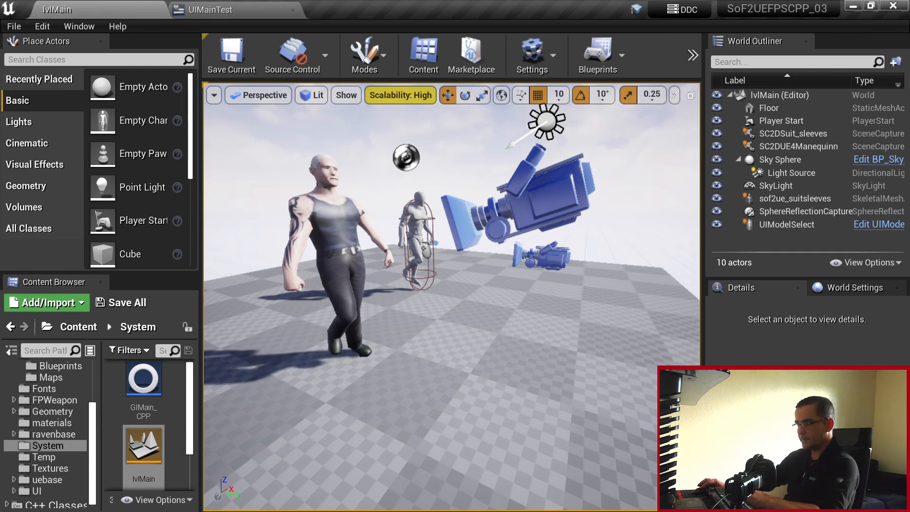
click(235, 9)
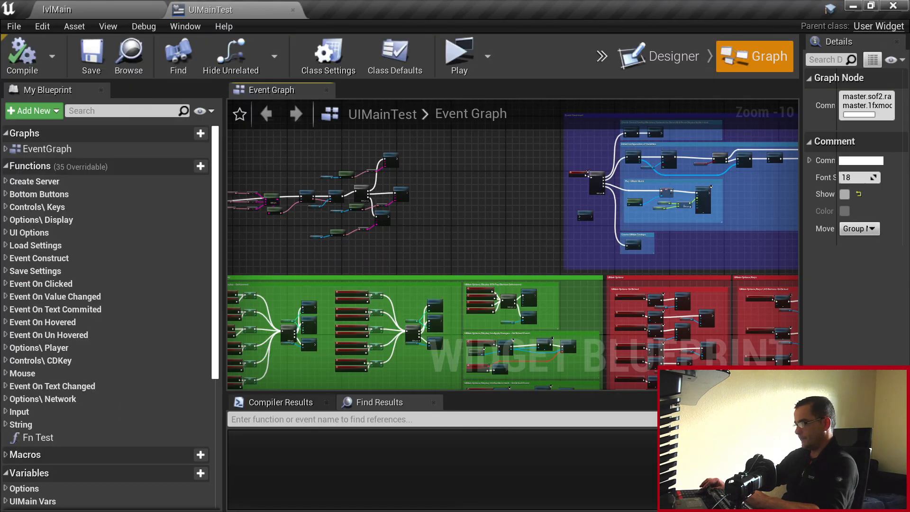